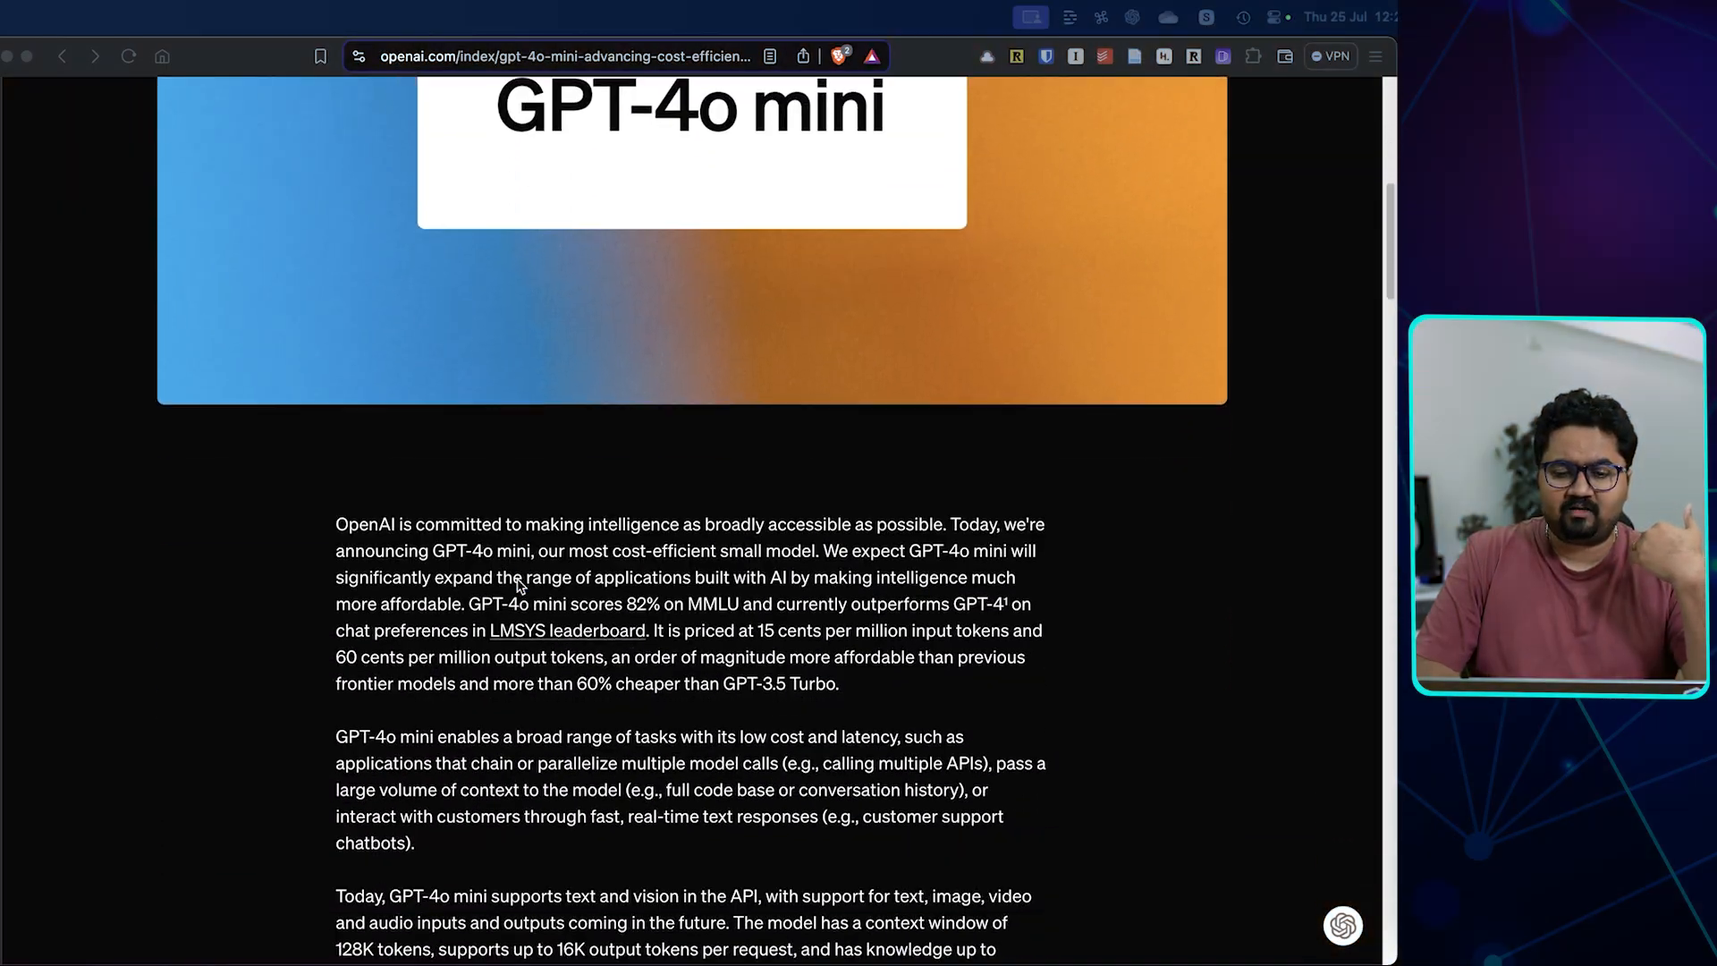
Read down the announcement's intro on cost, 128K context window and API capabilities to the textual intelligence section
{"action": "scroll", "scroll_direction": "down", "scroll_amount": 3}
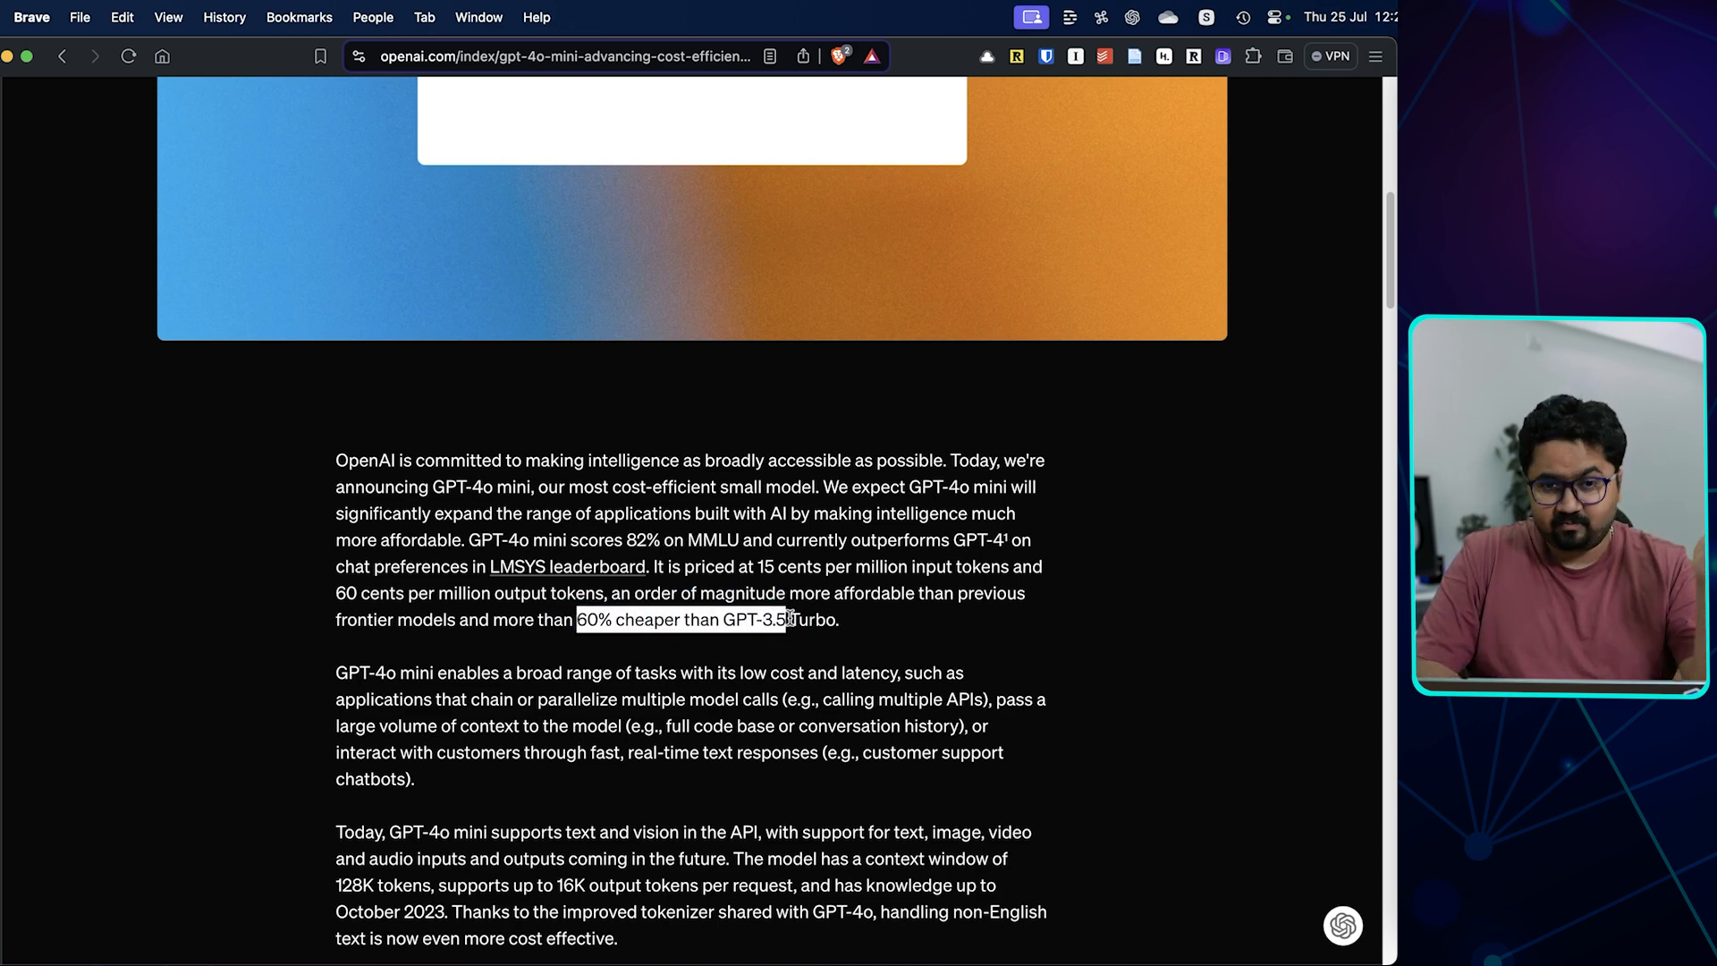
{"action": "scroll", "scroll_direction": "down", "scroll_amount": 3}
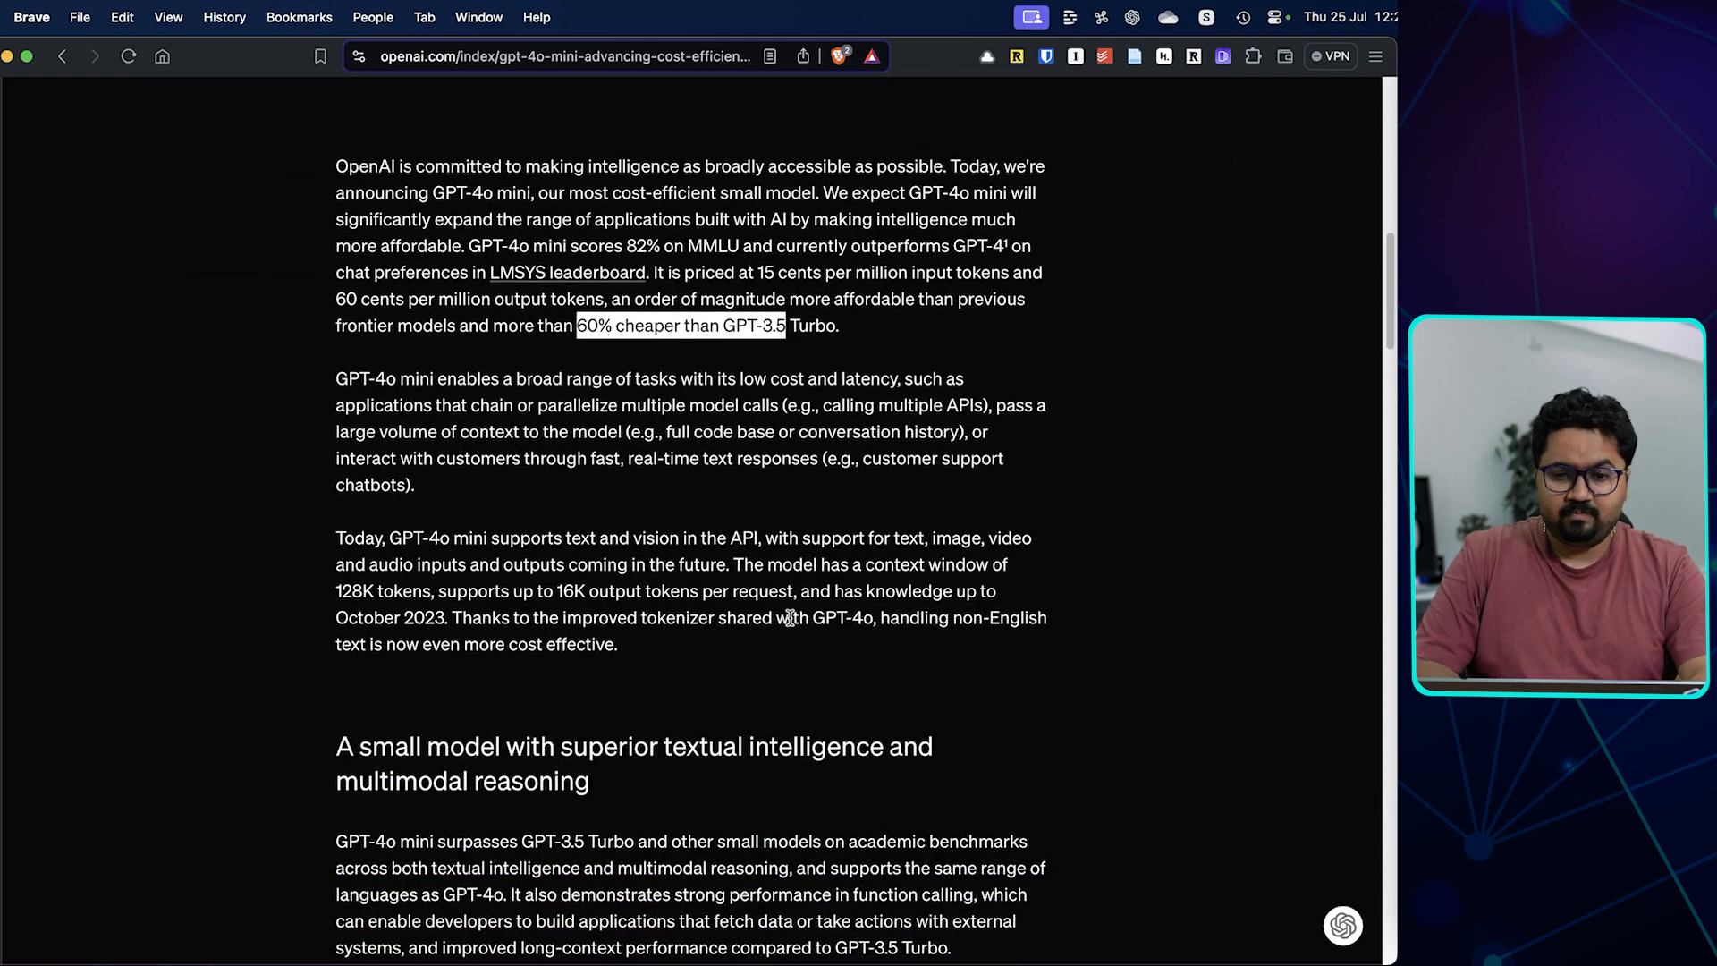
{"action": "scroll", "scroll_direction": "down", "scroll_amount": 3}
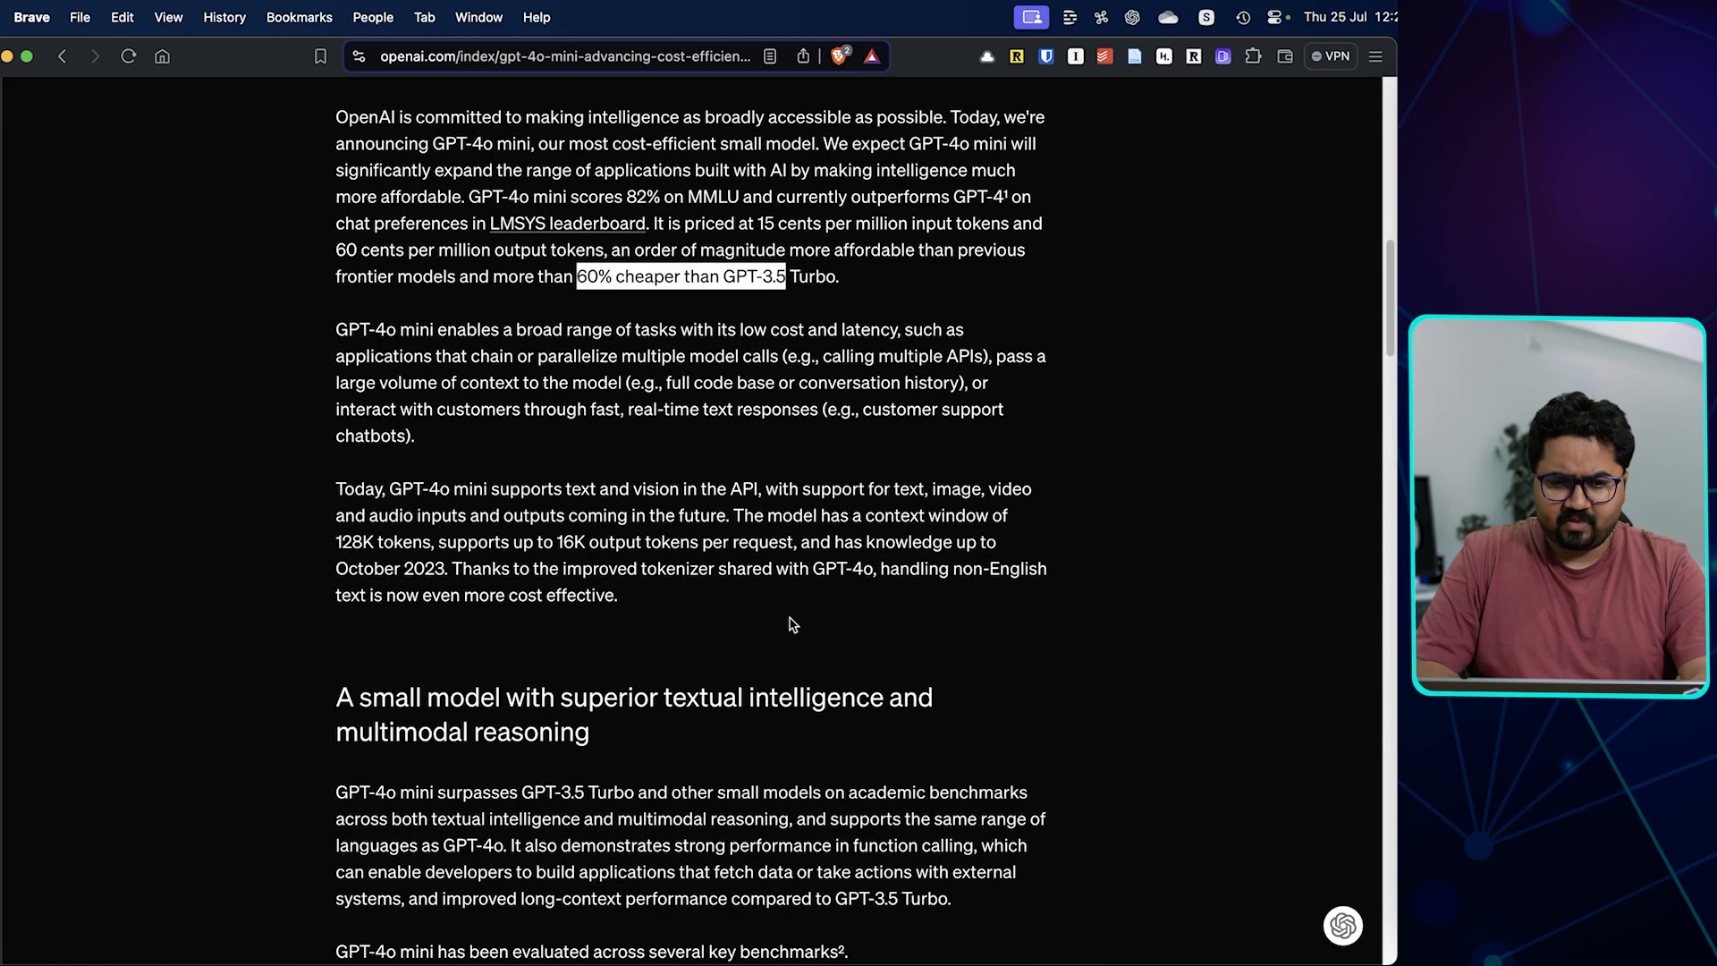
{"action": "mouse_move", "coordinate": [394, 479]}
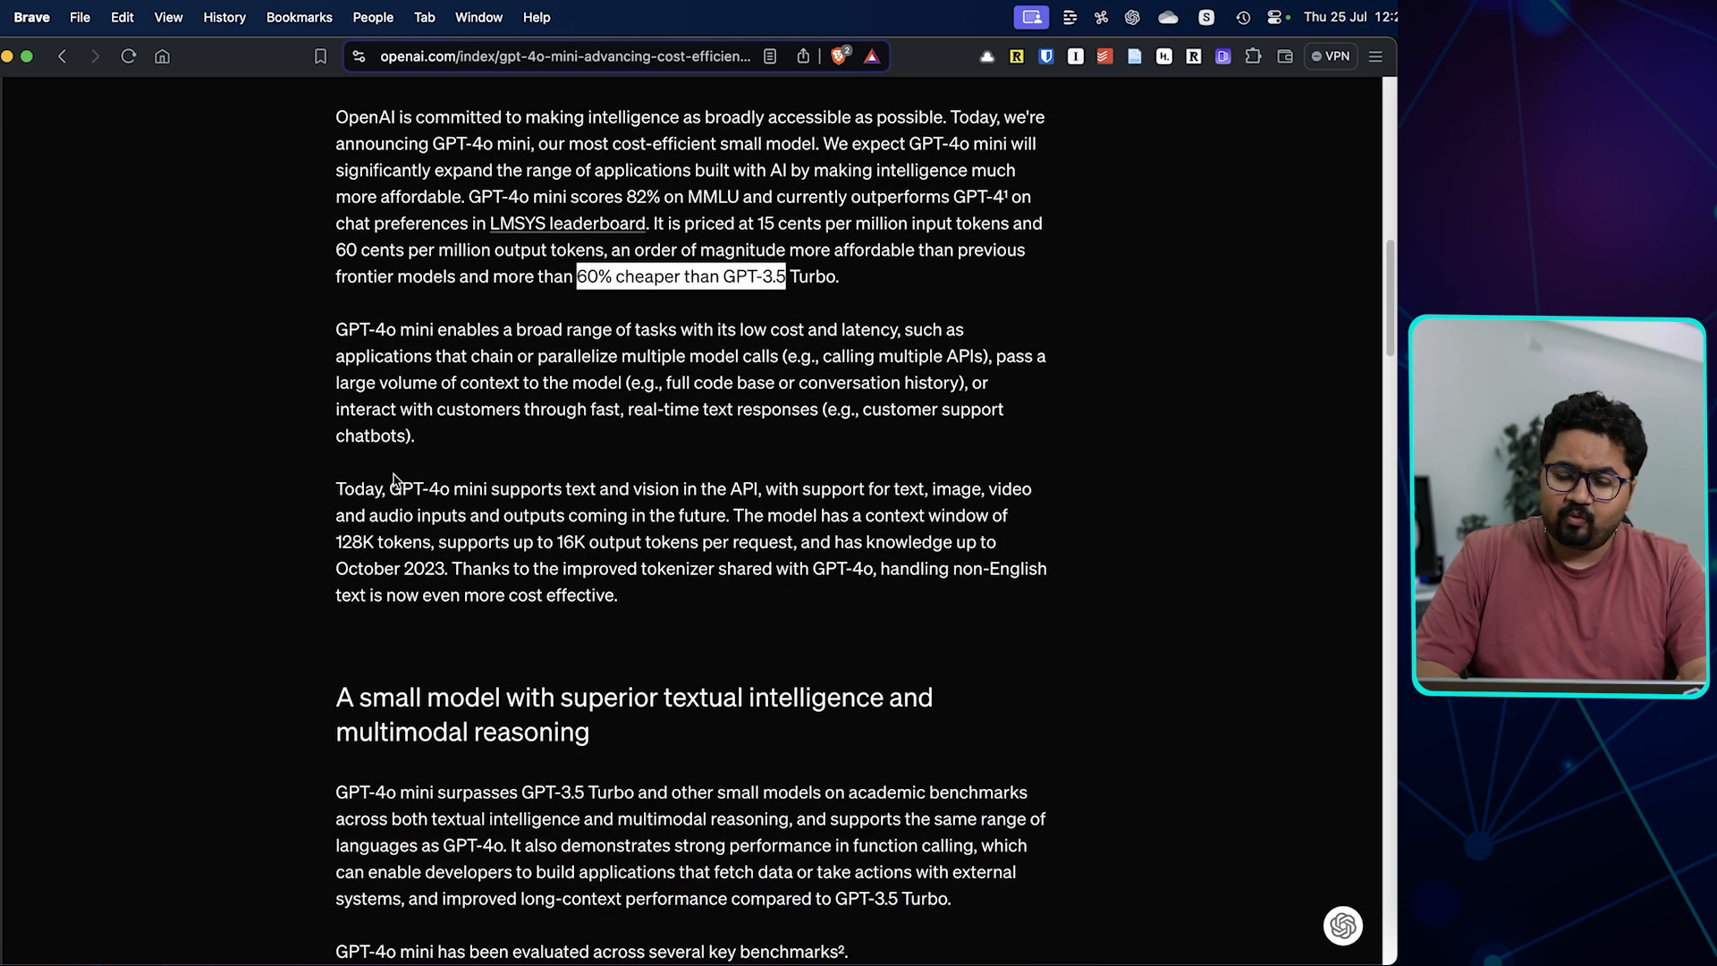
{"action": "scroll", "scroll_direction": "down", "scroll_amount": 3}
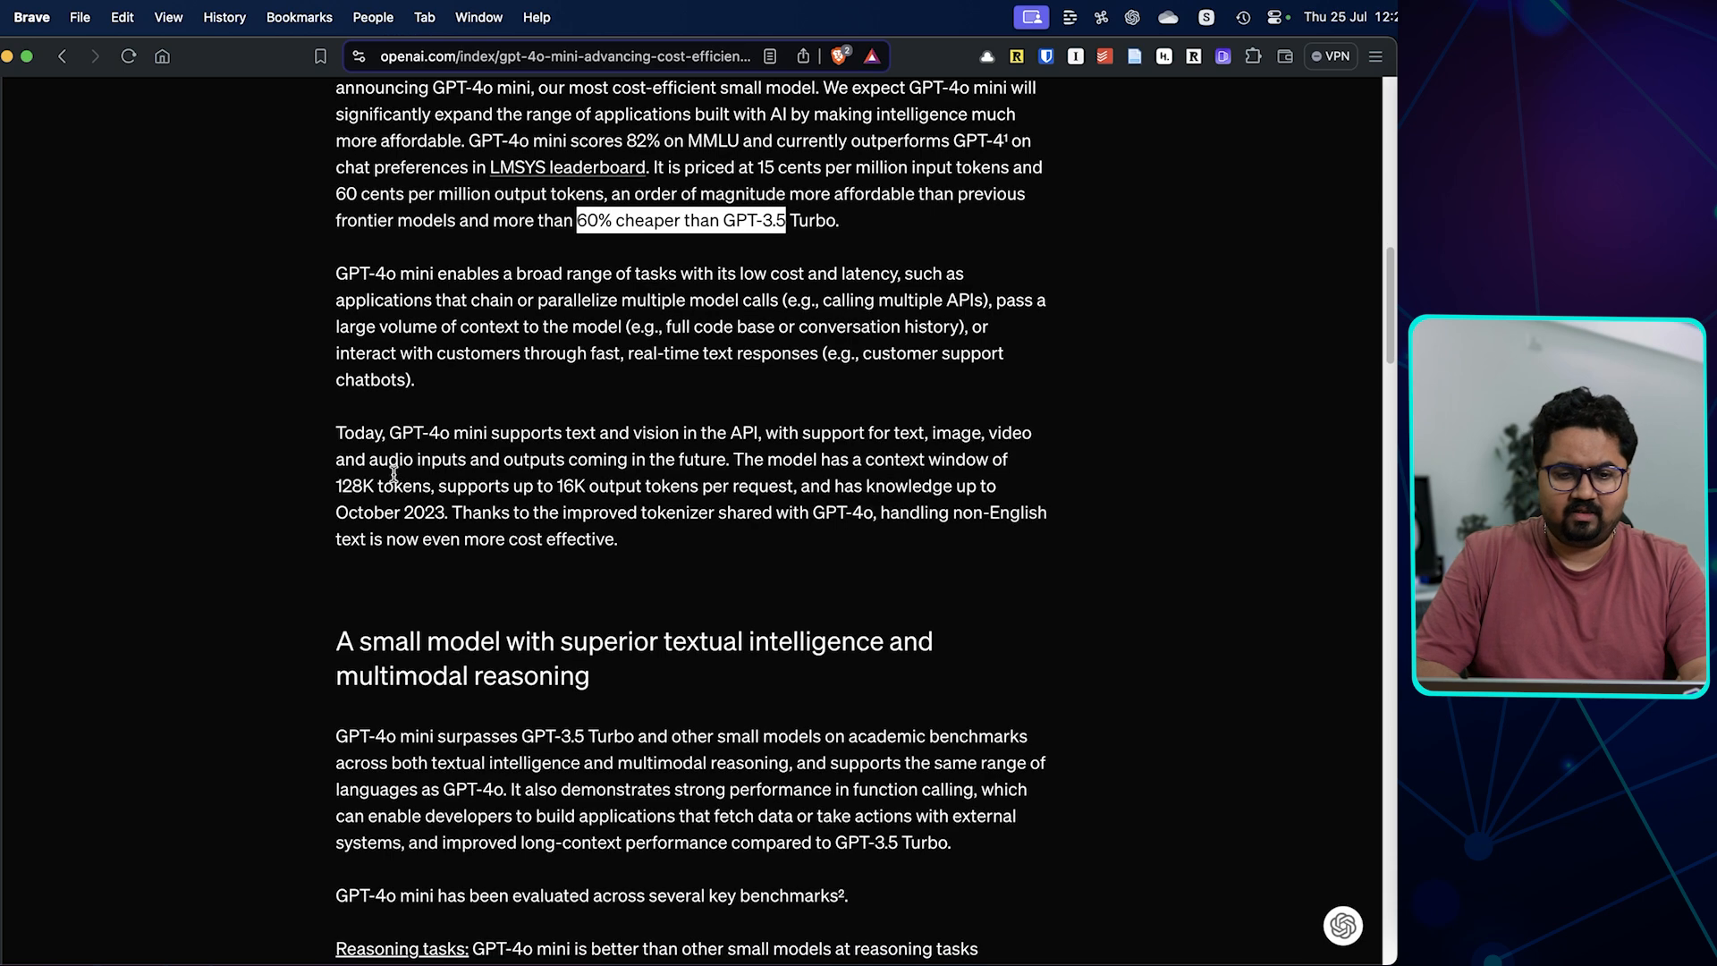
{"action": "scroll", "scroll_direction": "down", "scroll_amount": 3}
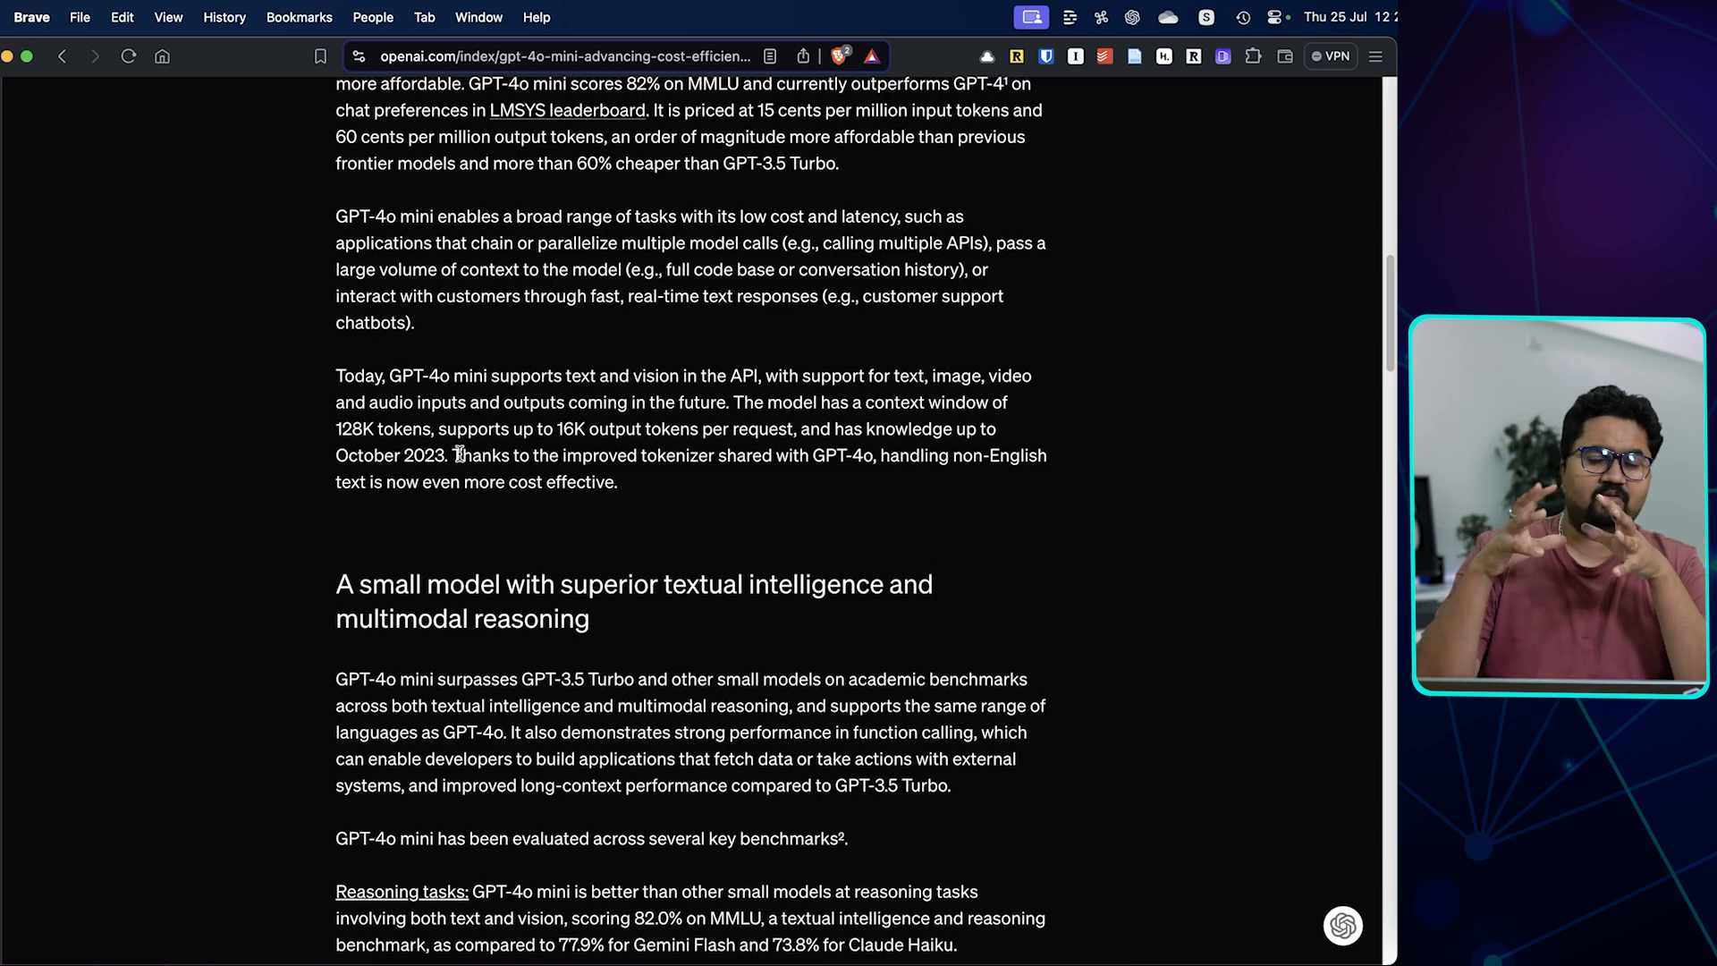
Examine the Model Evaluation Scores bar chart benchmark by benchmark, then reach Built-in safety measures
{"action": "scroll", "scroll_direction": "down", "scroll_amount": 3}
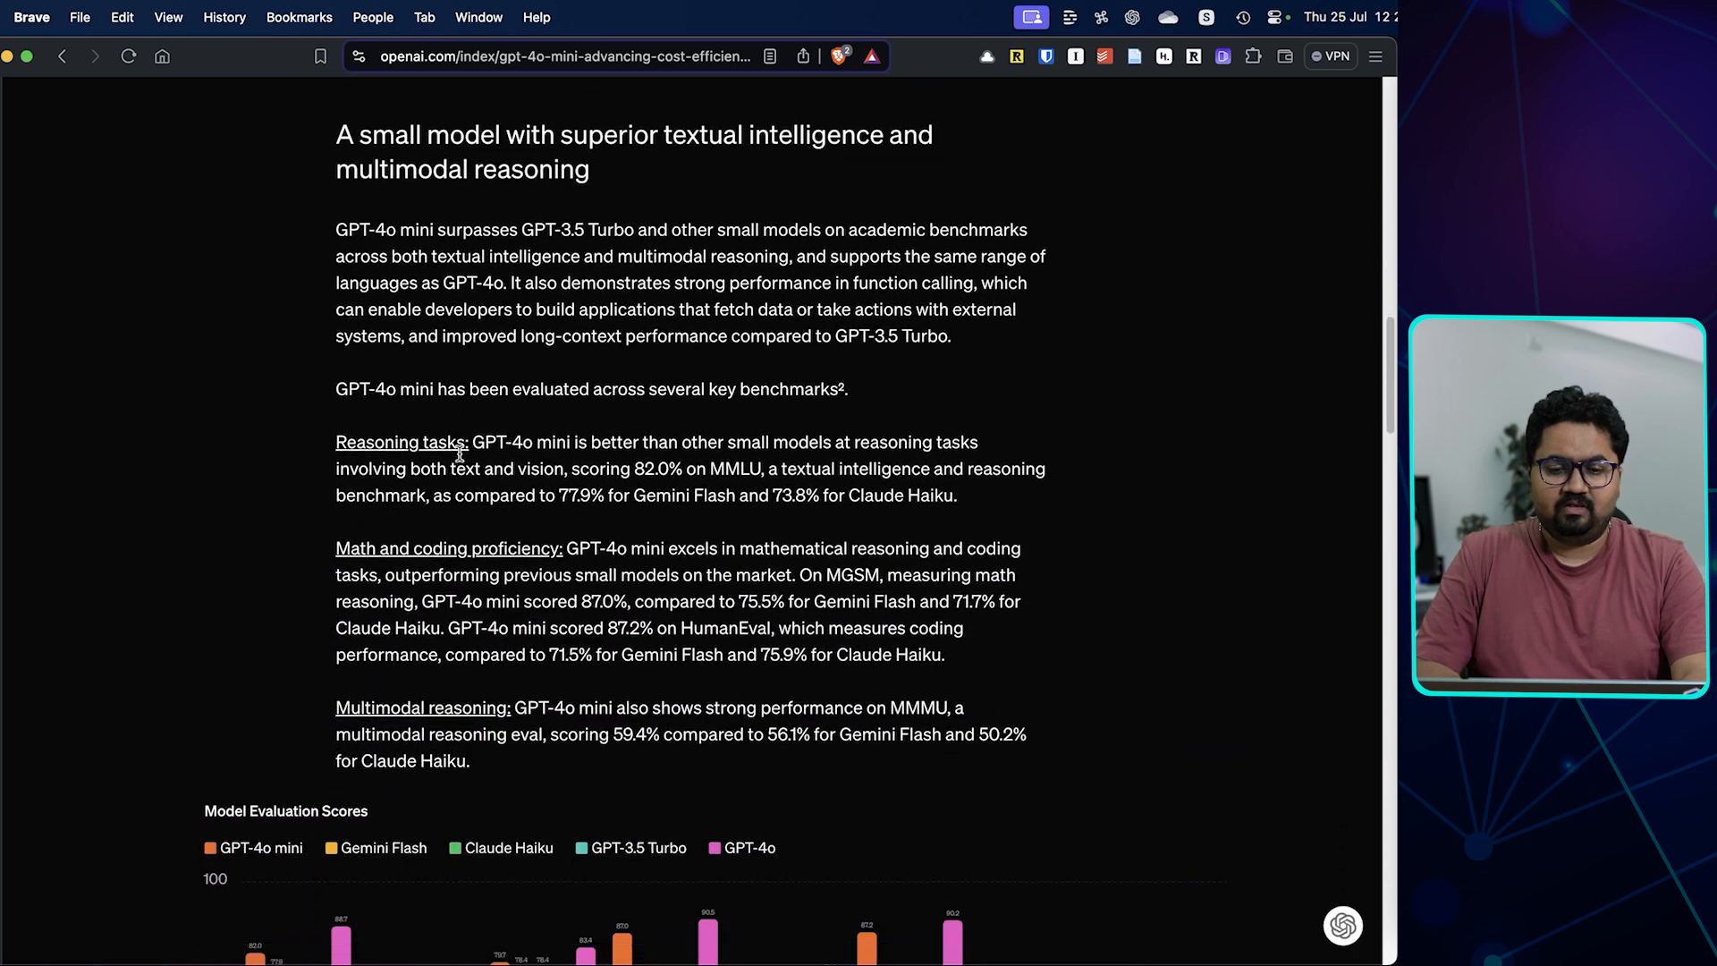
{"action": "scroll", "scroll_direction": "down", "scroll_amount": 3}
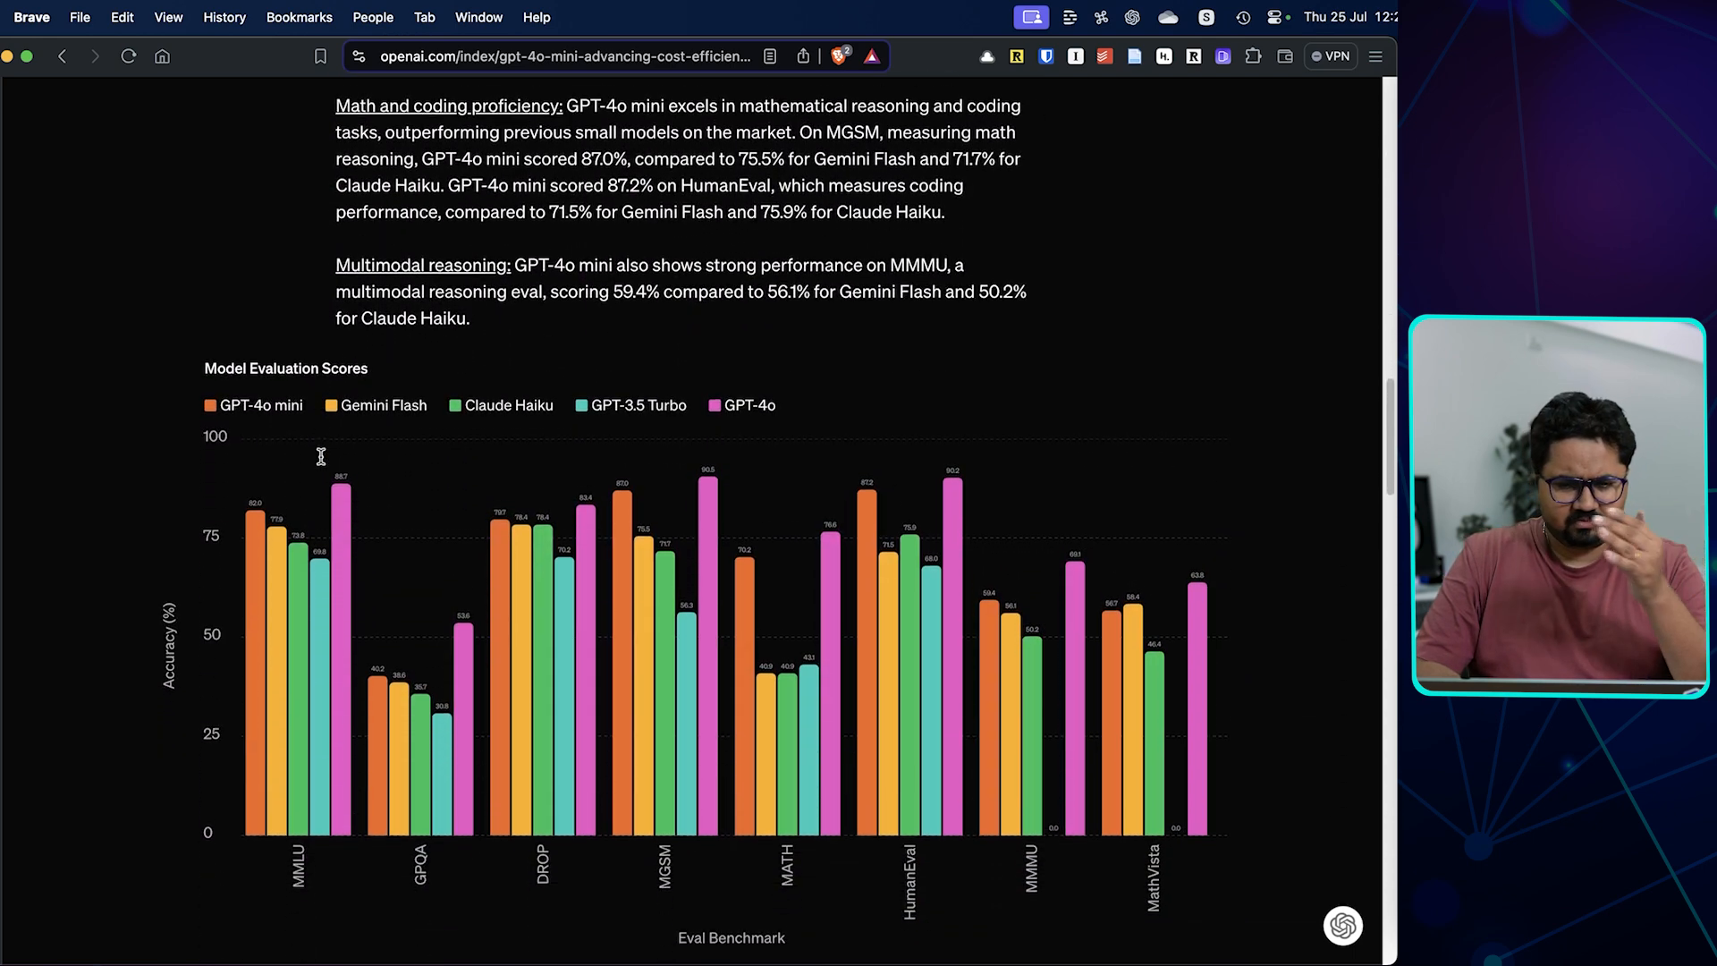
{"action": "scroll", "scroll_direction": "up", "scroll_amount": 3}
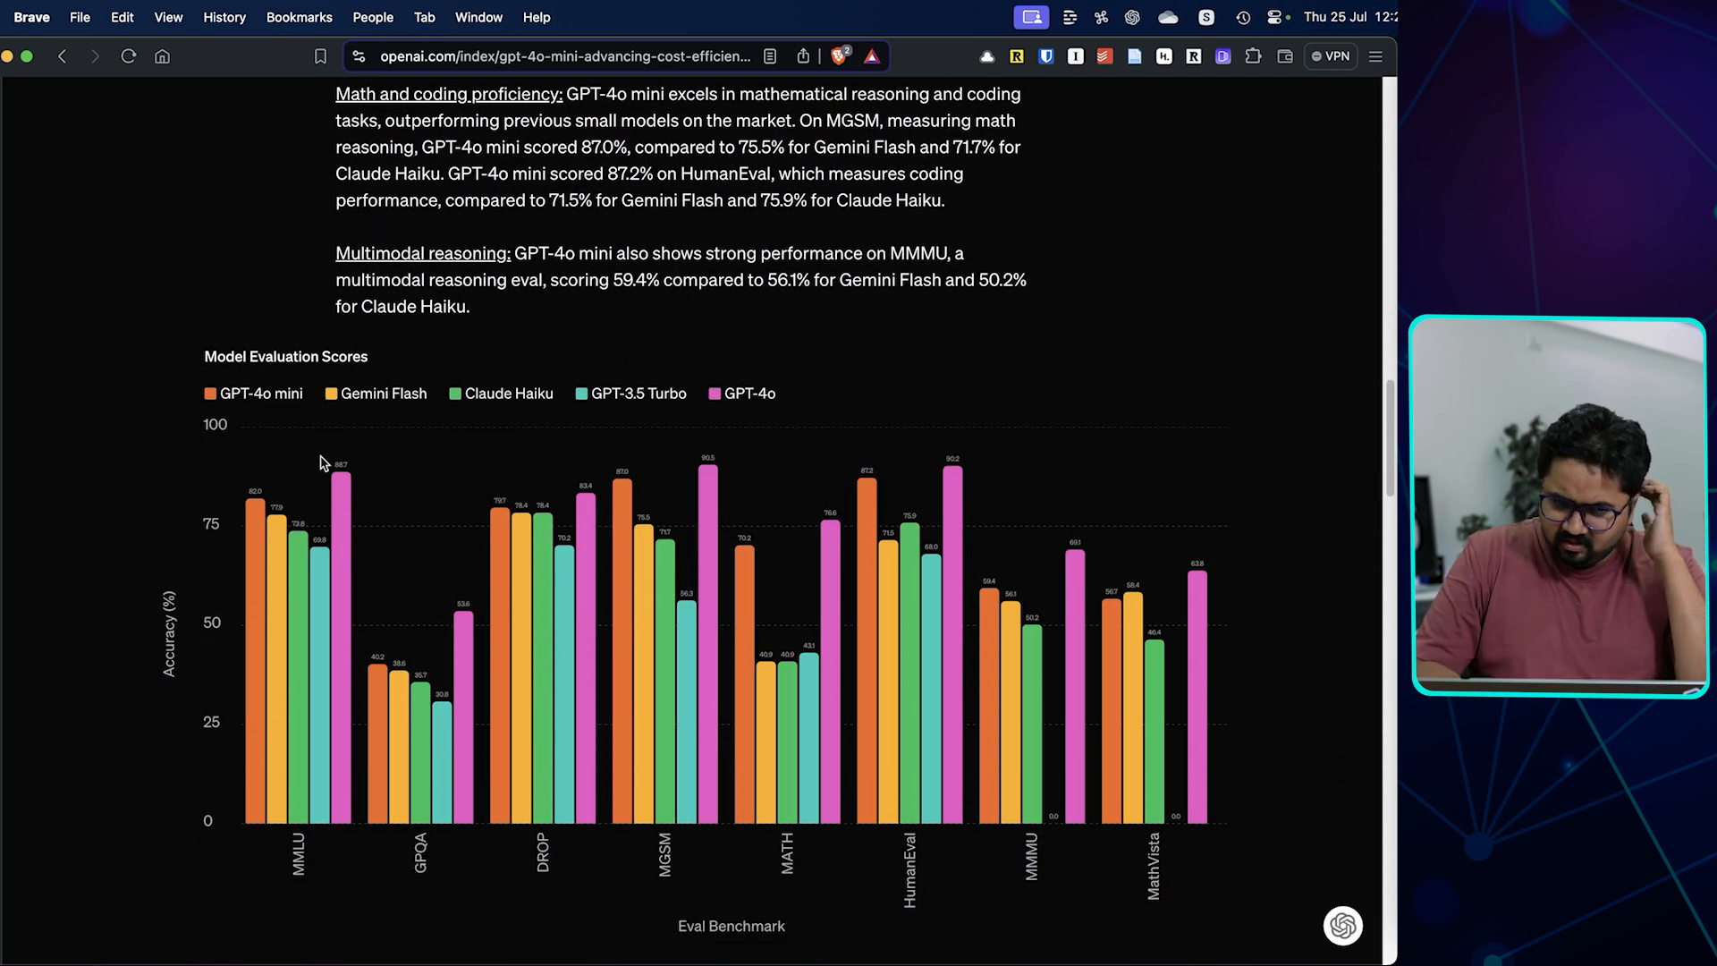
{"action": "mouse_move", "coordinate": [499, 415]}
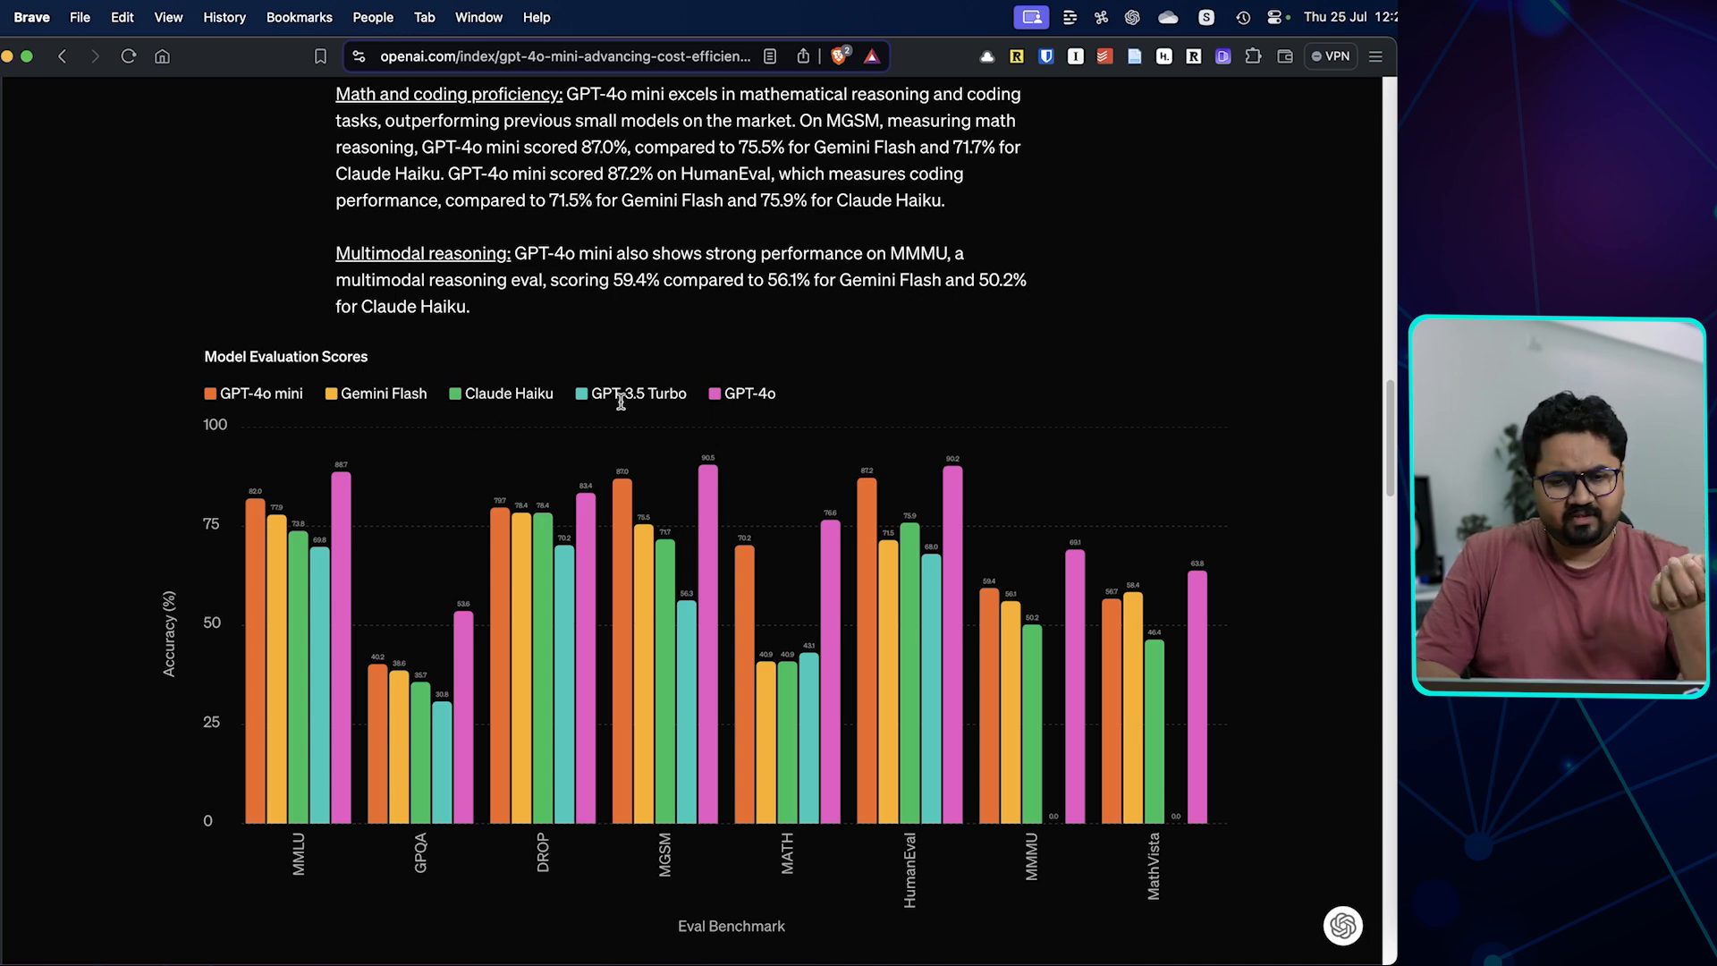
{"action": "mouse_move", "coordinate": [333, 480]}
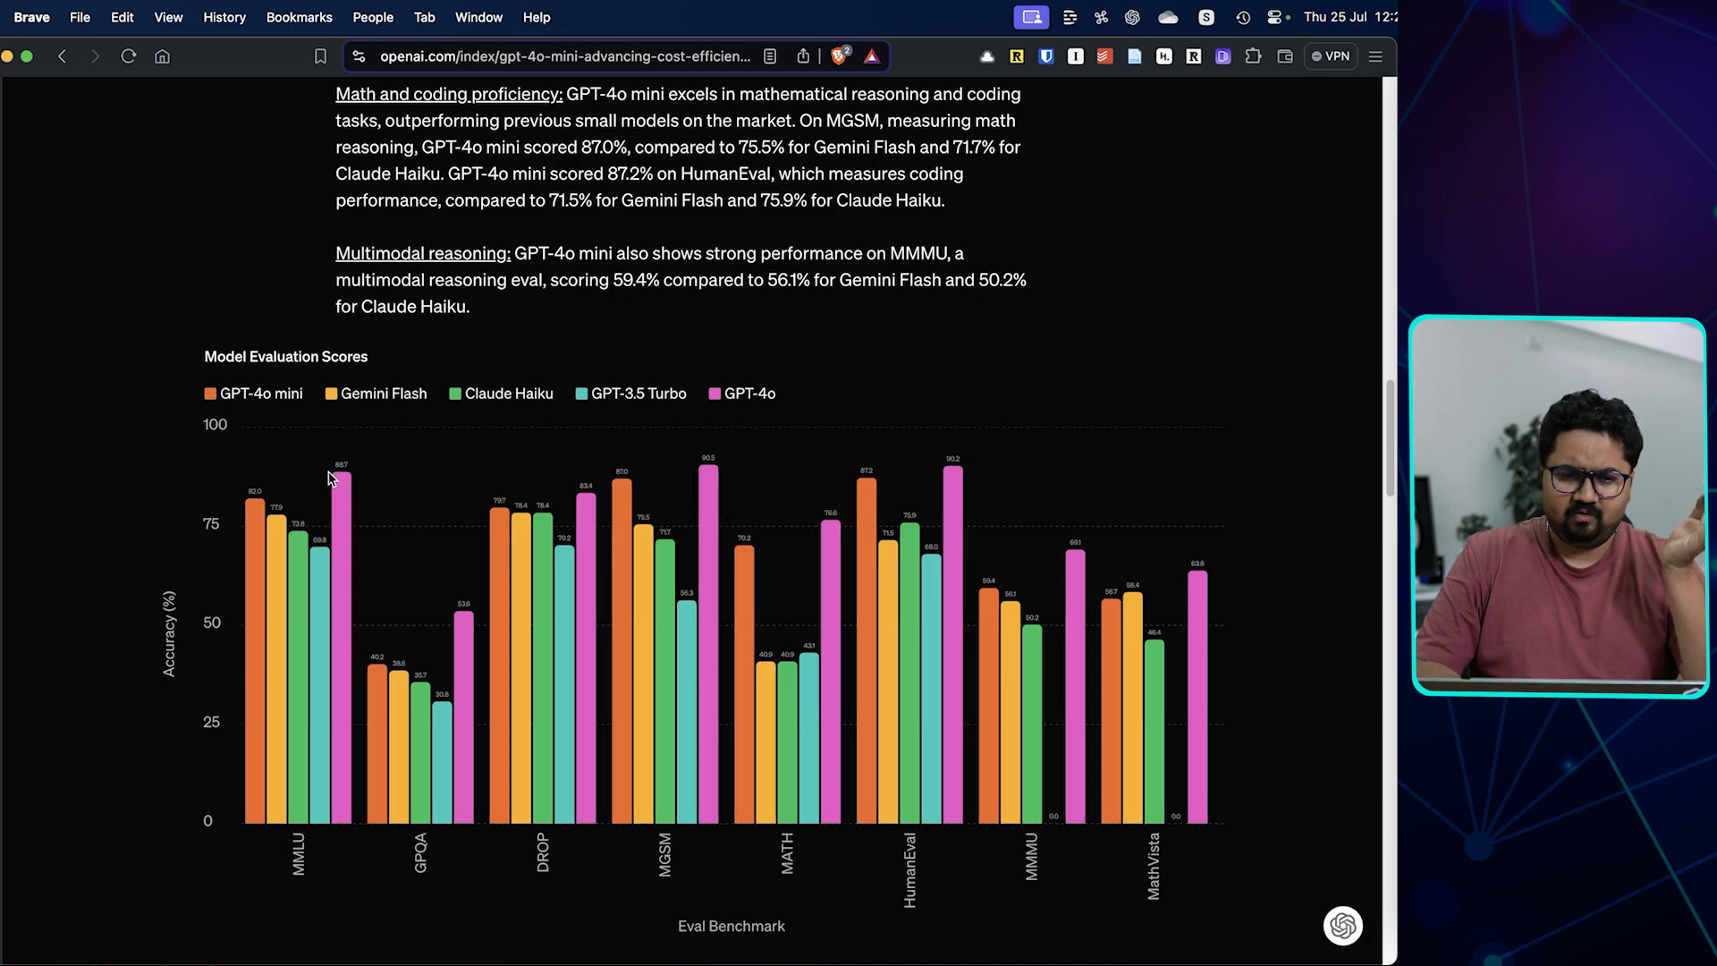
{"action": "mouse_move", "coordinate": [709, 471]}
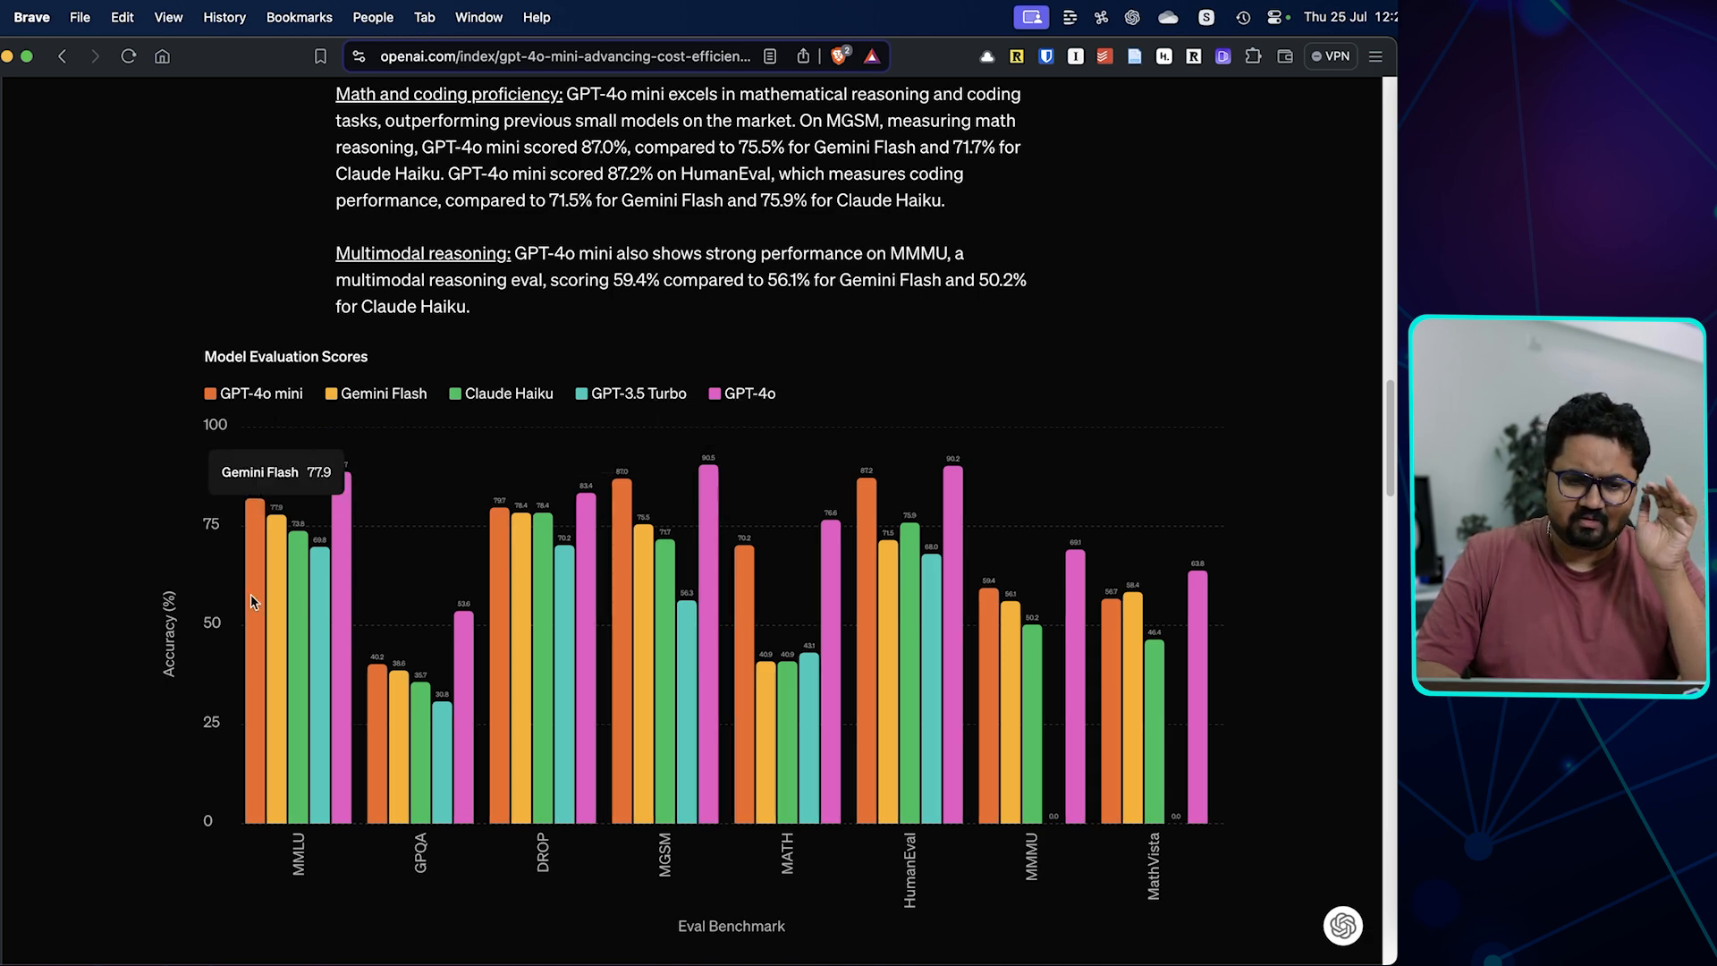
{"action": "scroll", "scroll_direction": "down", "scroll_amount": 3}
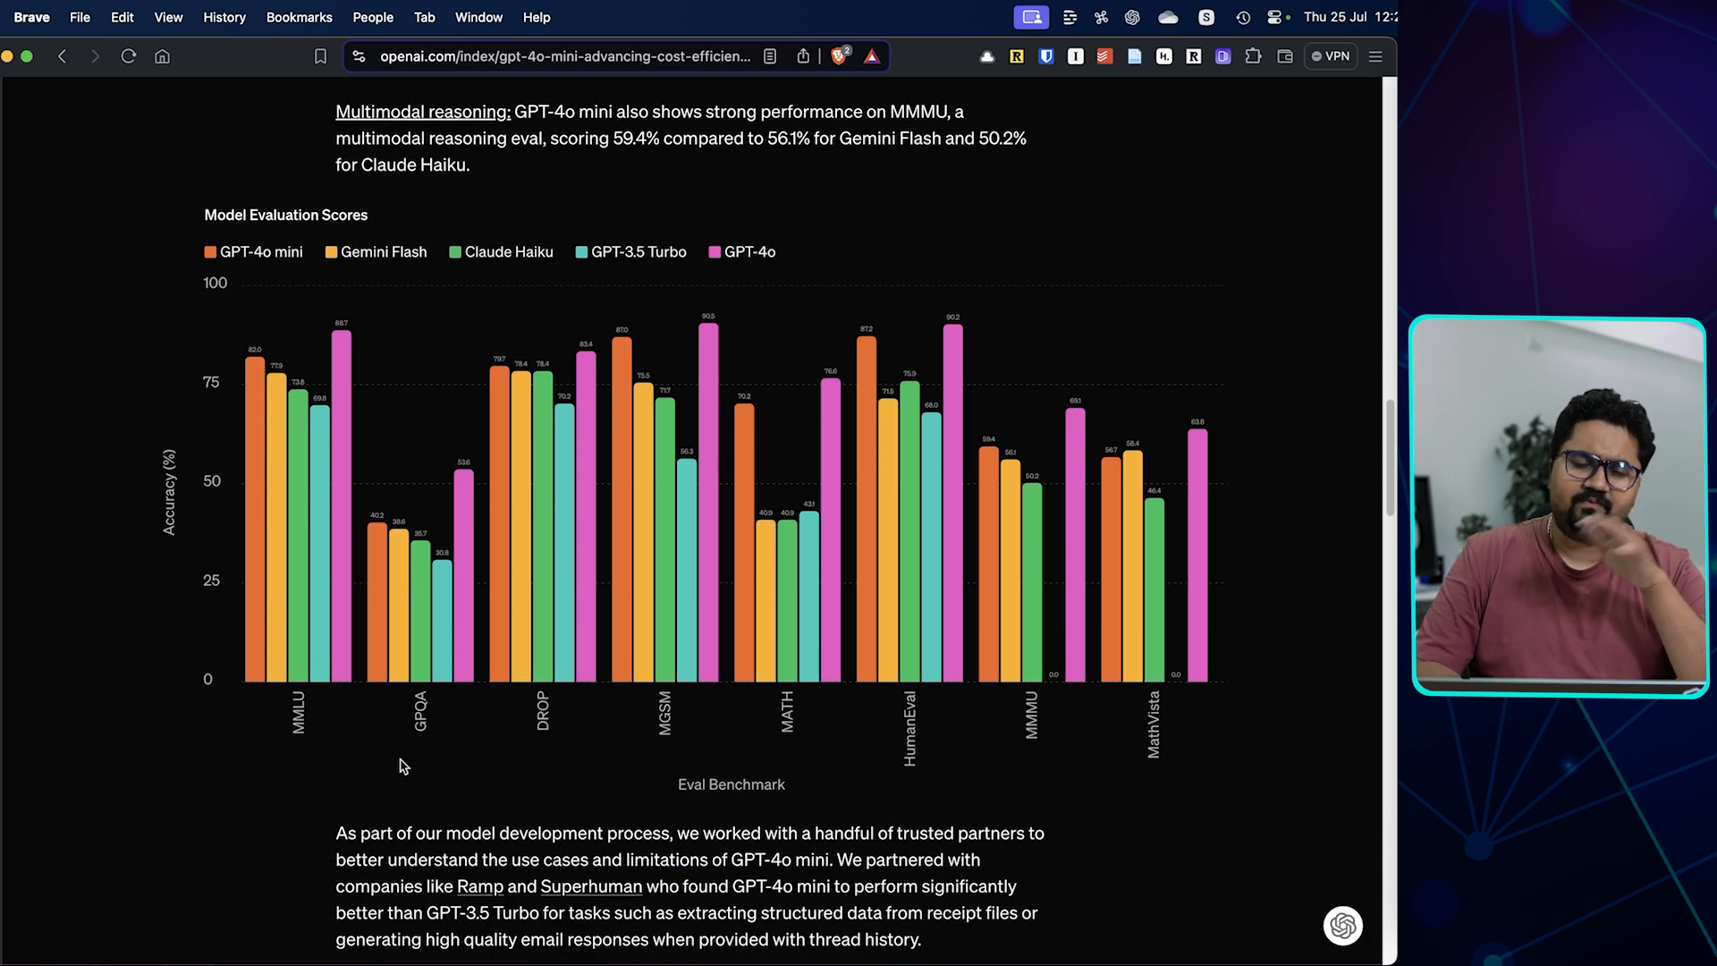
{"action": "mouse_move", "coordinate": [250, 438]}
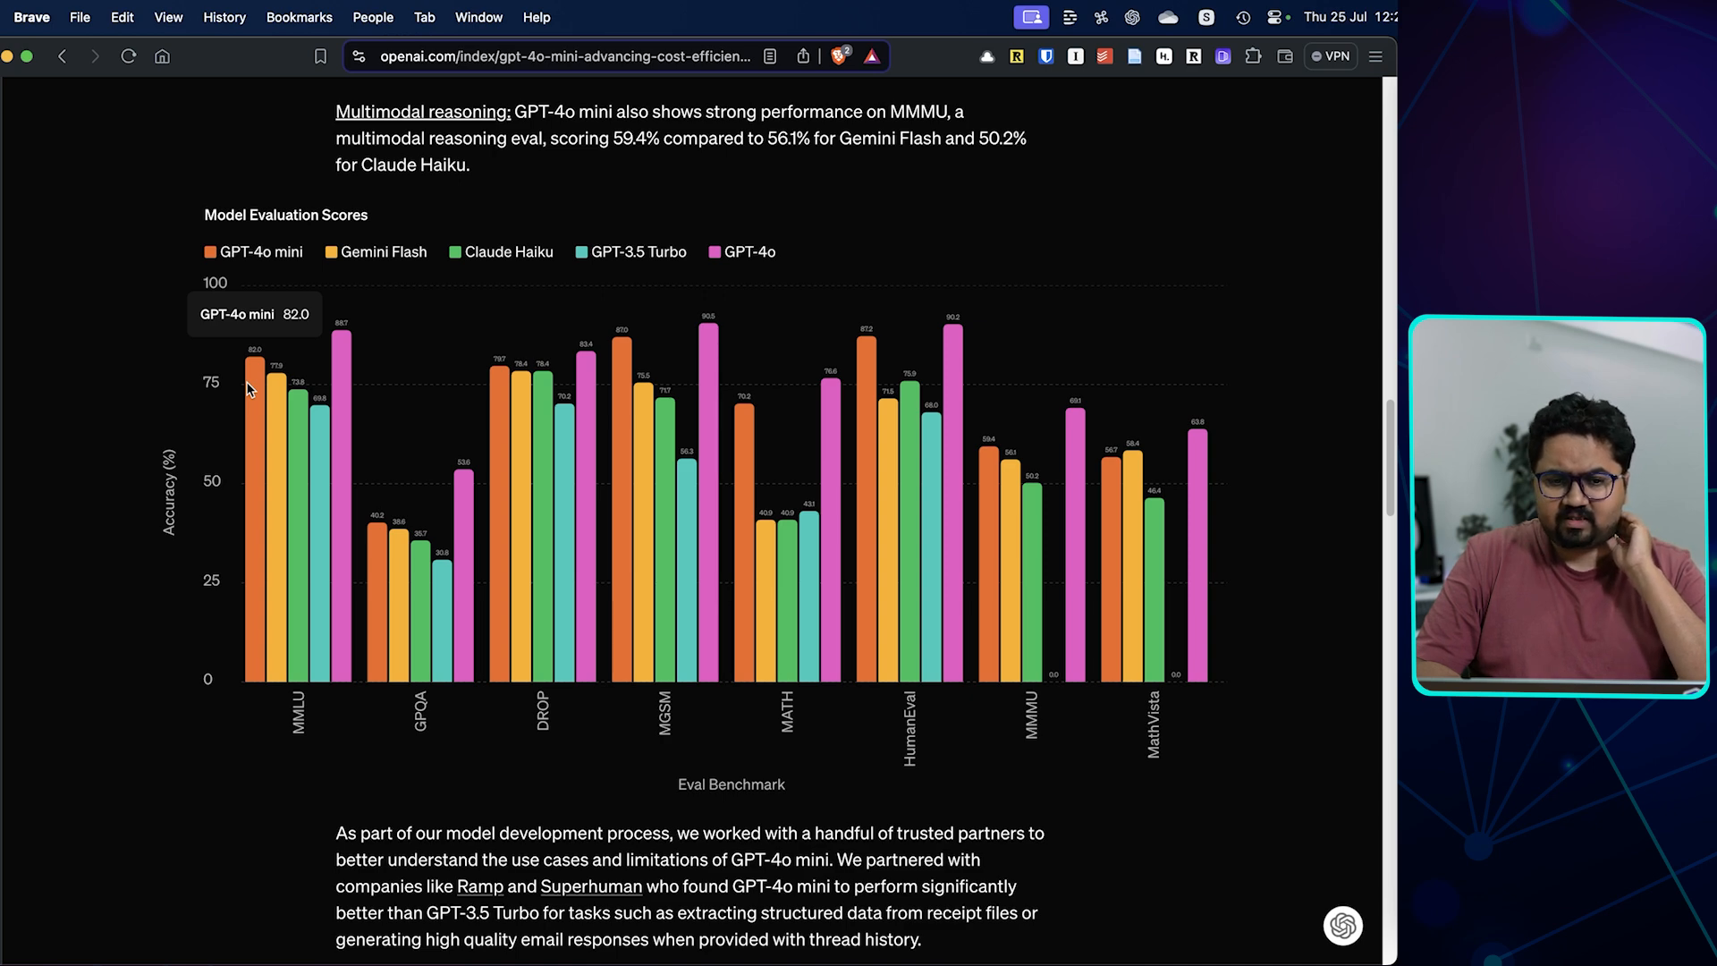
{"action": "mouse_move", "coordinate": [323, 429]}
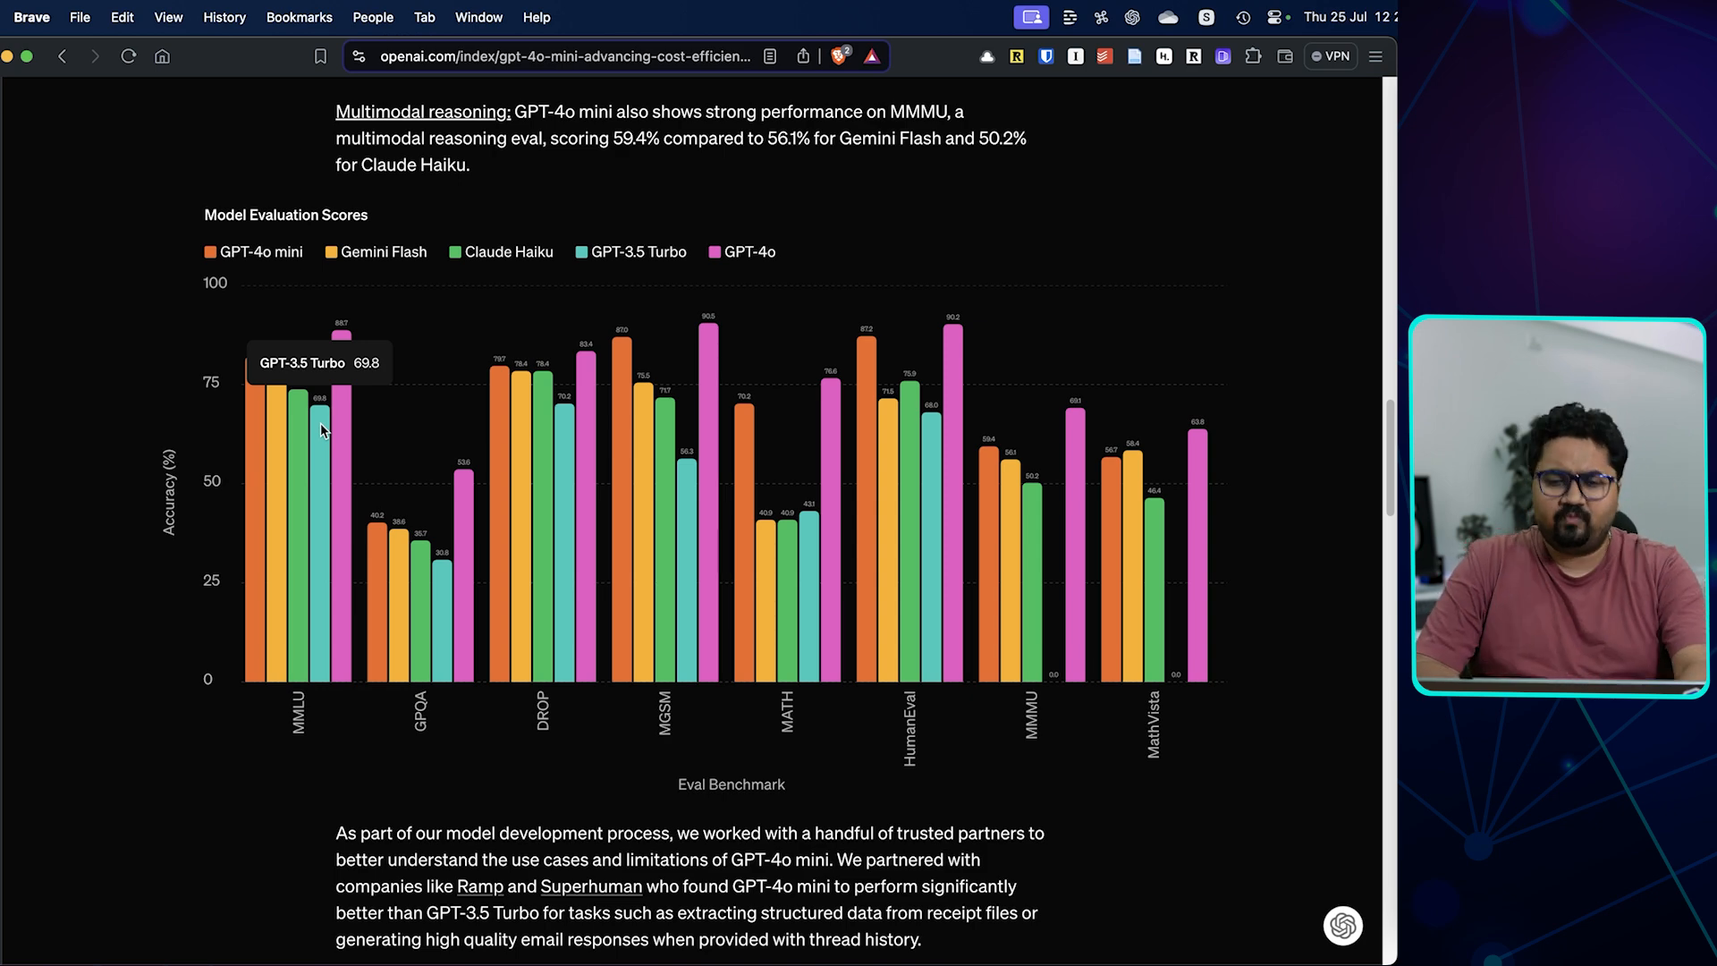
{"action": "mouse_move", "coordinate": [542, 521]}
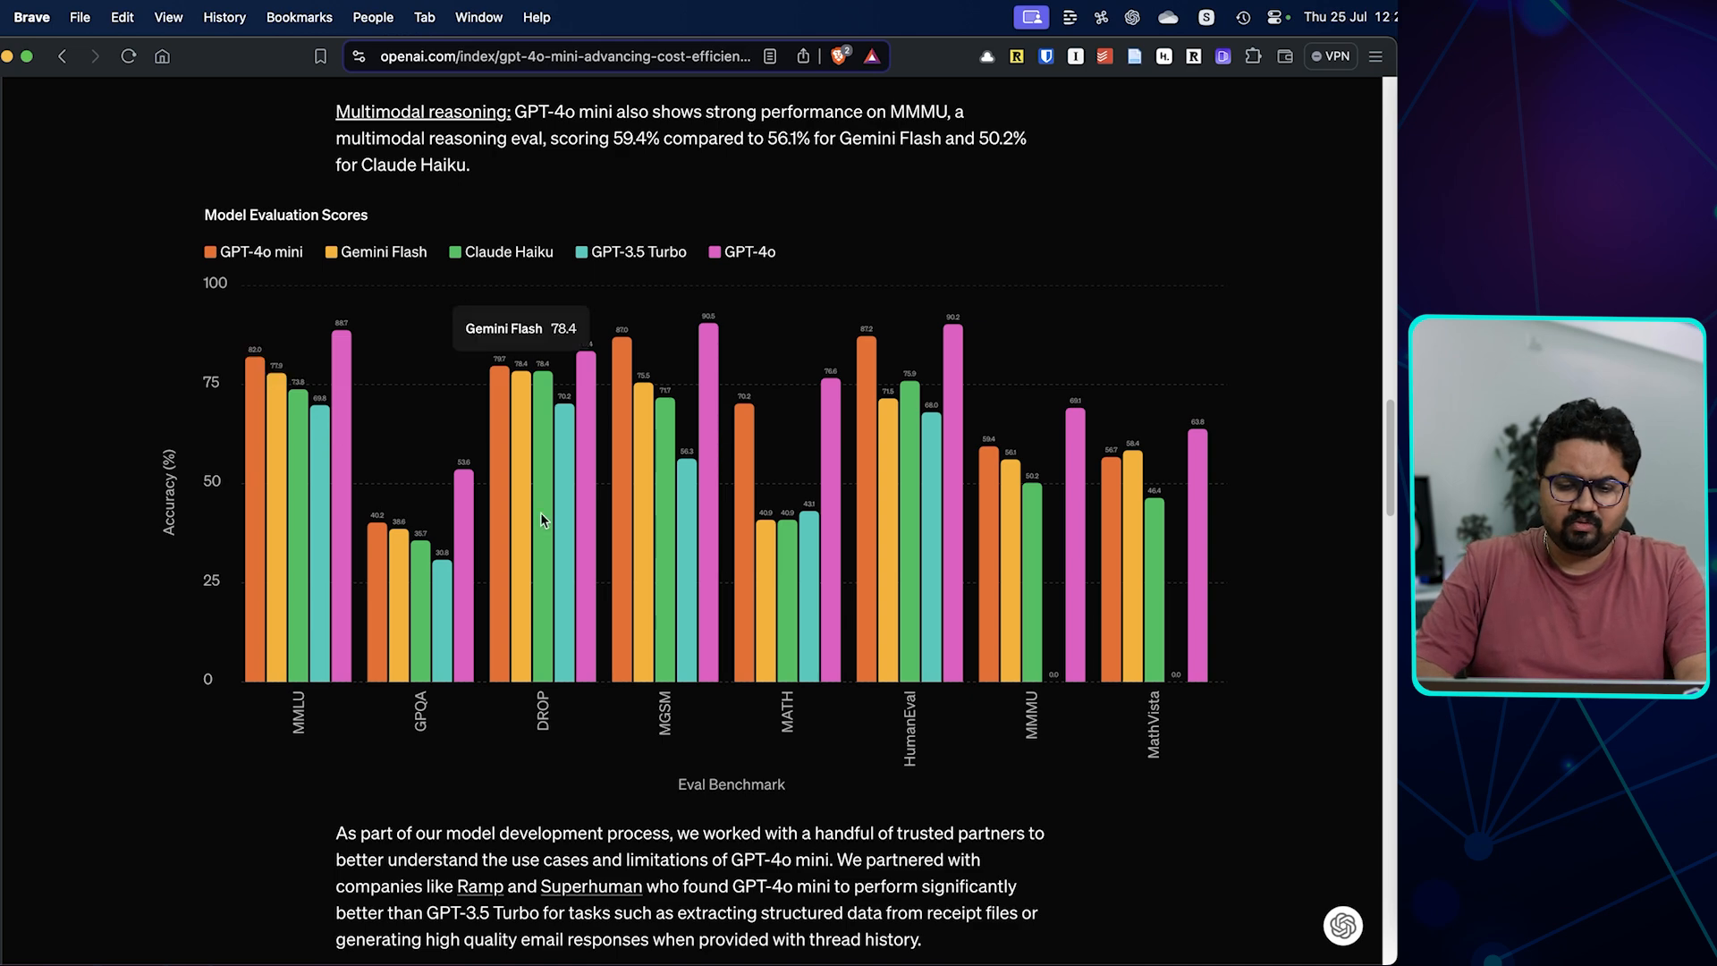
{"action": "scroll", "scroll_direction": "down", "scroll_amount": 3}
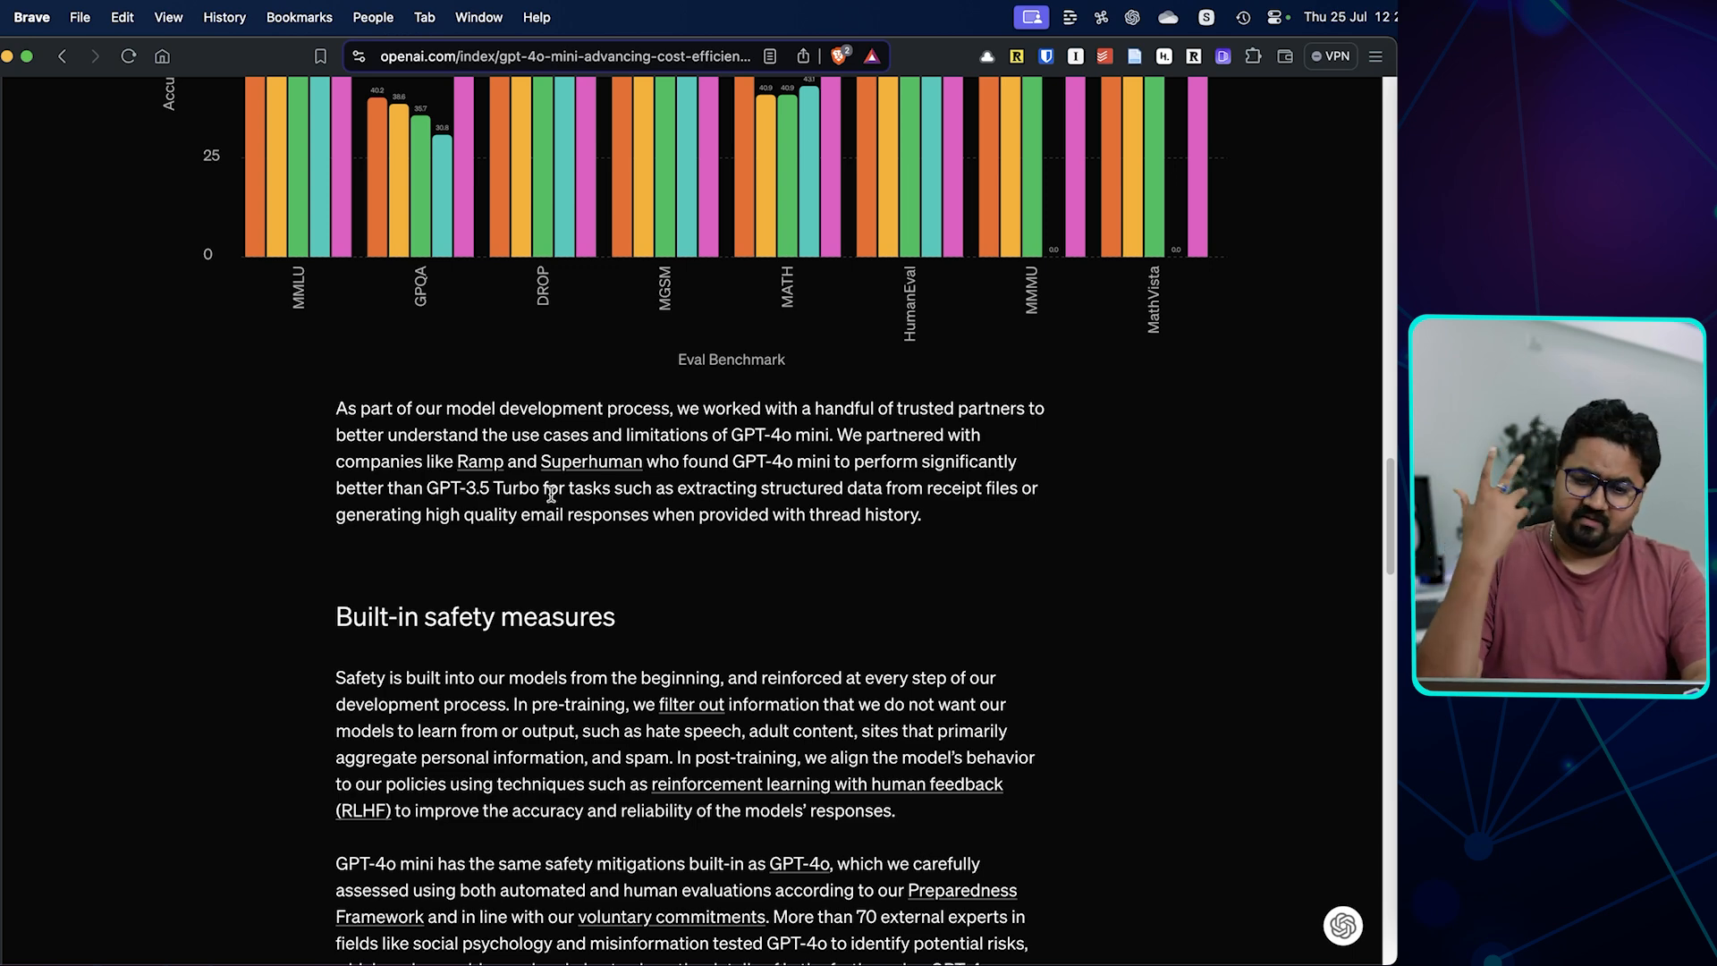
{"action": "scroll", "scroll_direction": "down", "scroll_amount": 3}
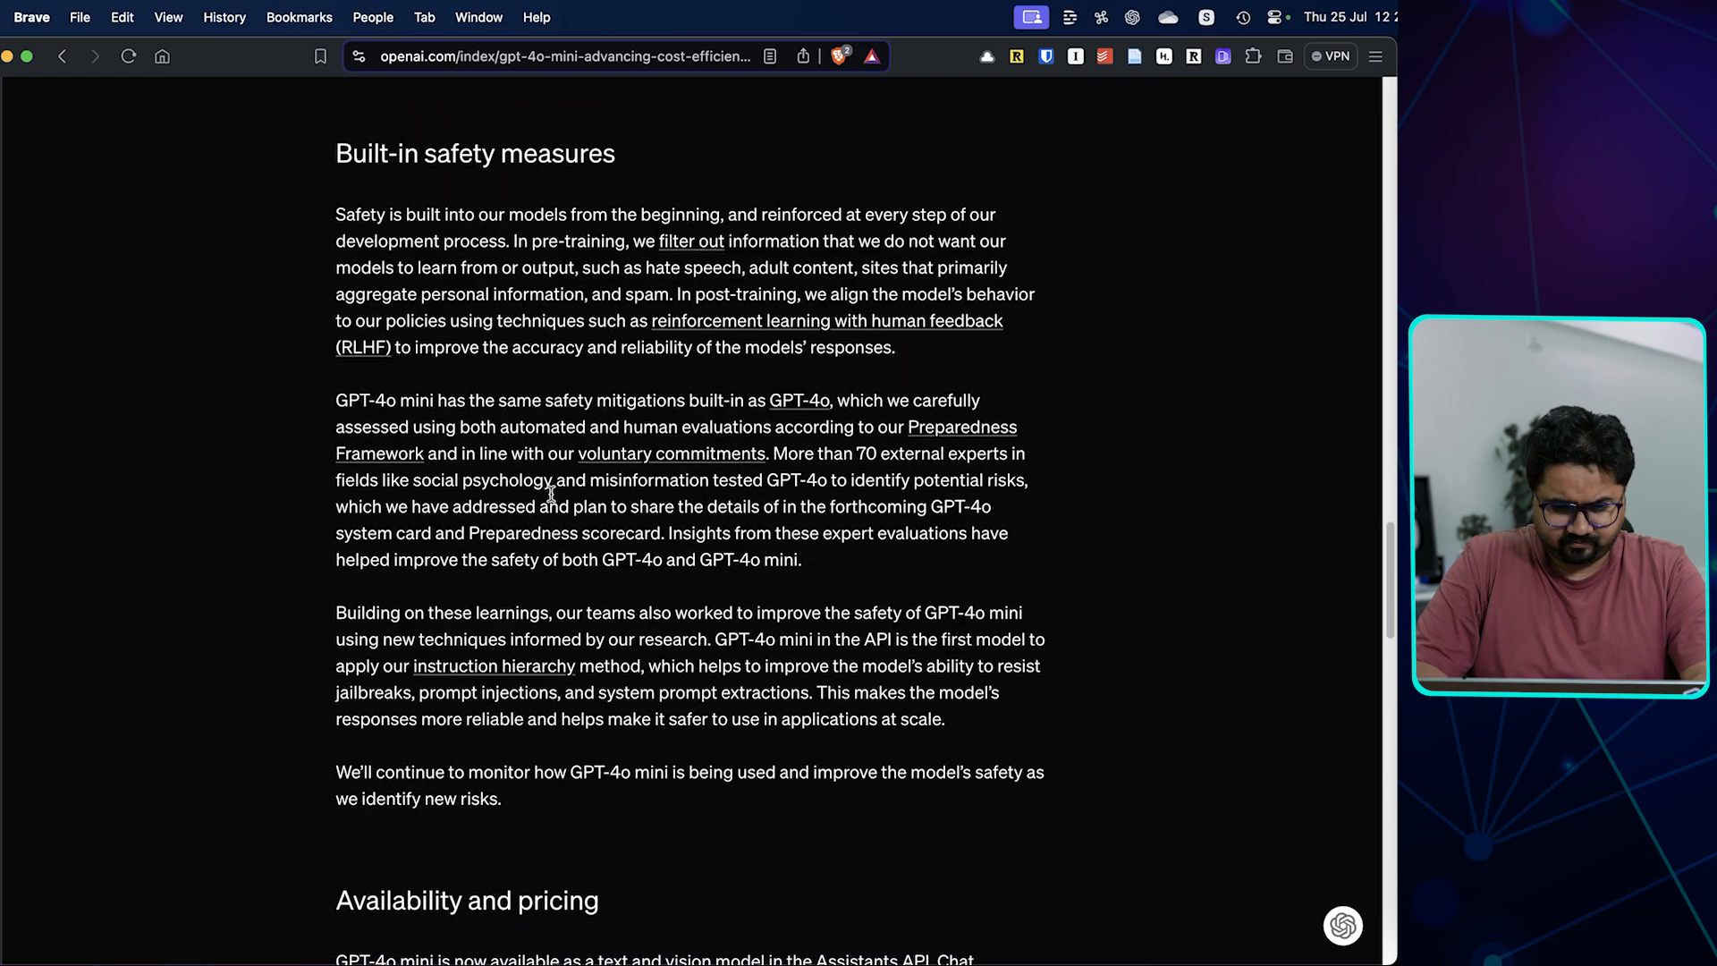
{"action": "scroll", "scroll_direction": "up", "scroll_amount": 3}
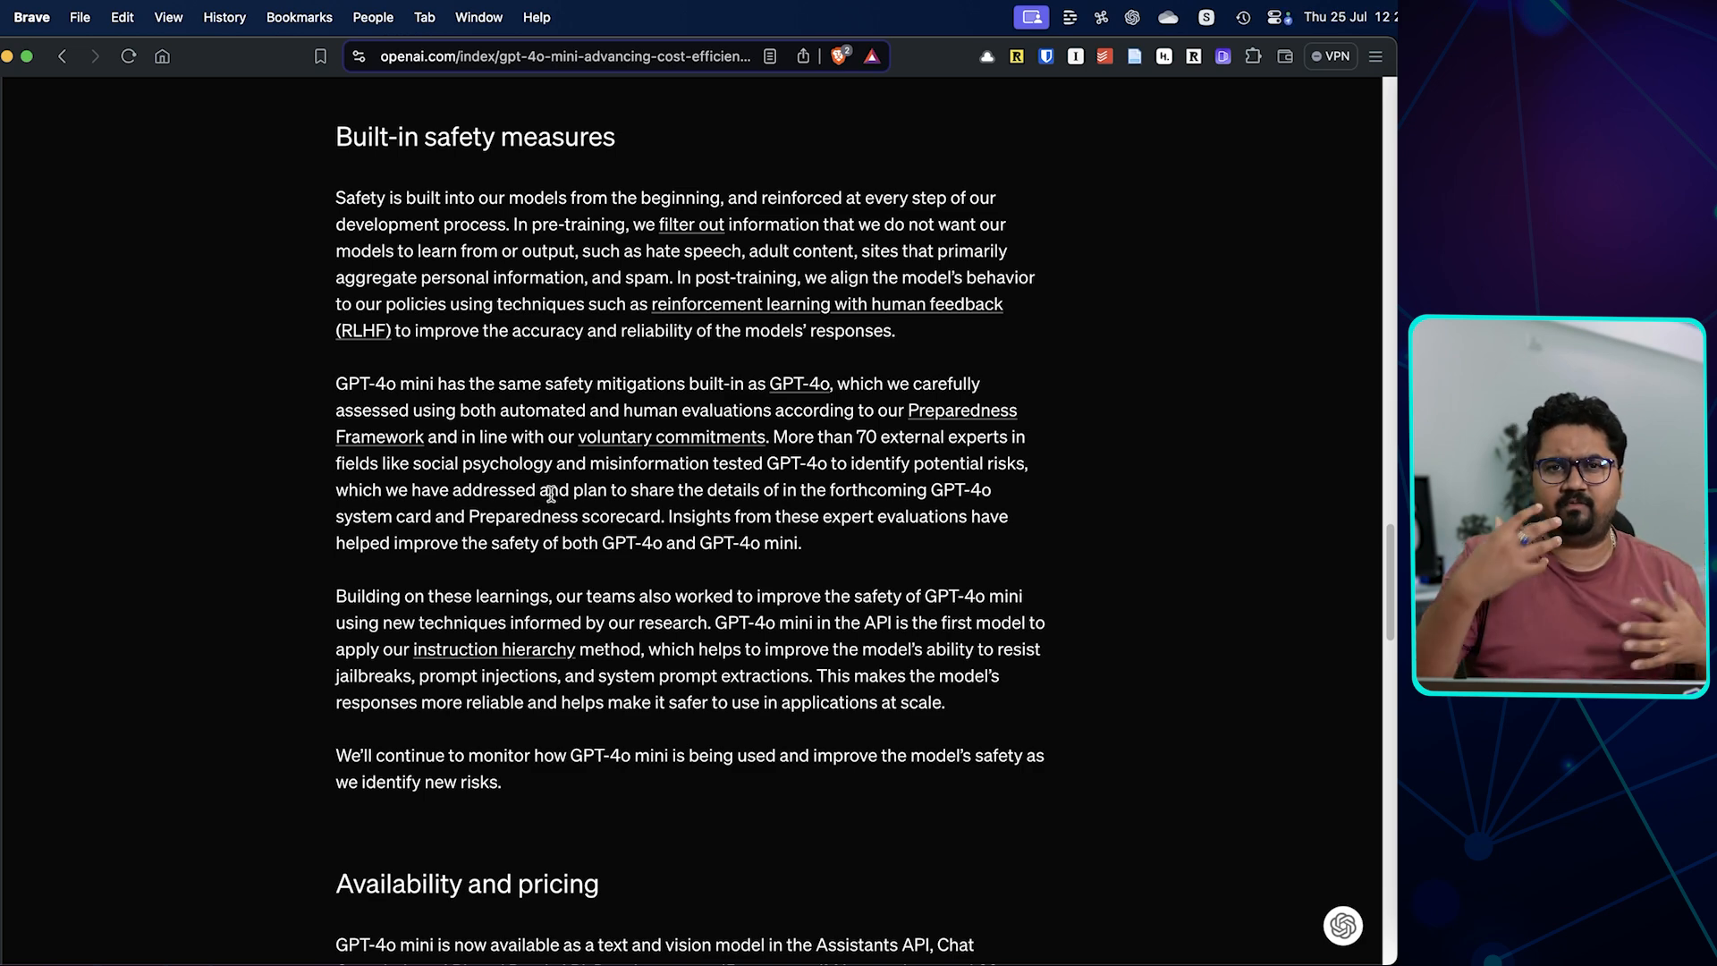
{"action": "scroll", "scroll_direction": "down", "scroll_amount": 3}
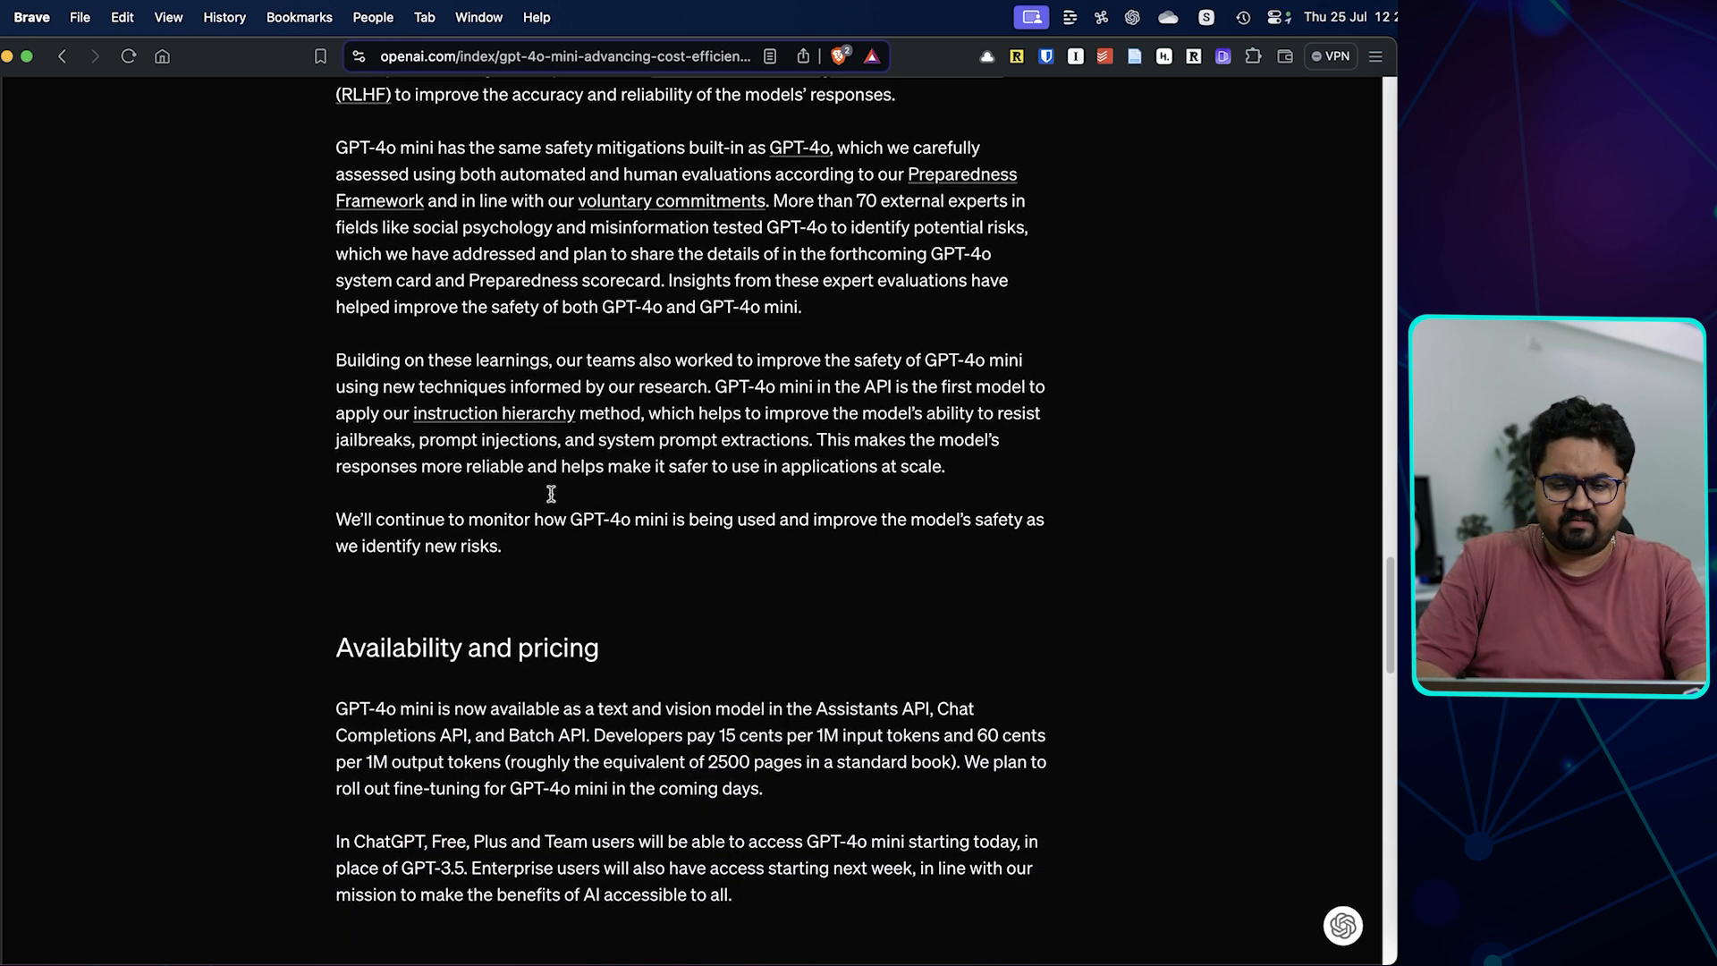
{"action": "scroll", "scroll_direction": "down", "scroll_amount": 3}
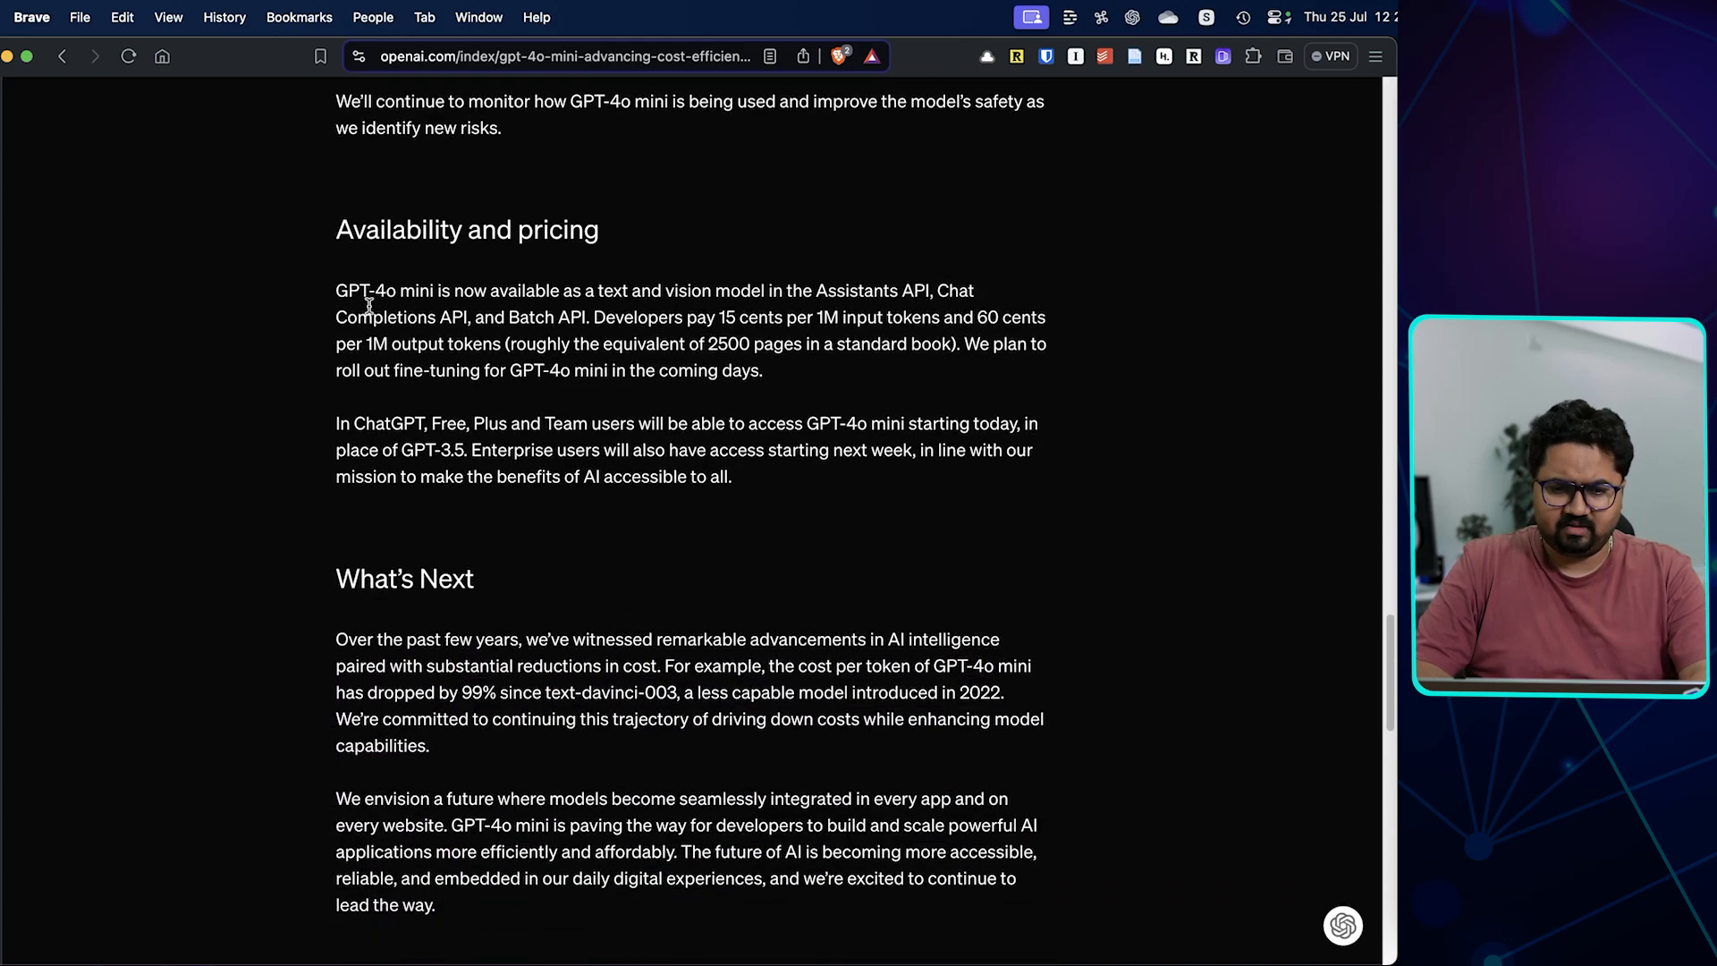
{"action": "scroll", "scroll_direction": "down", "scroll_amount": 3}
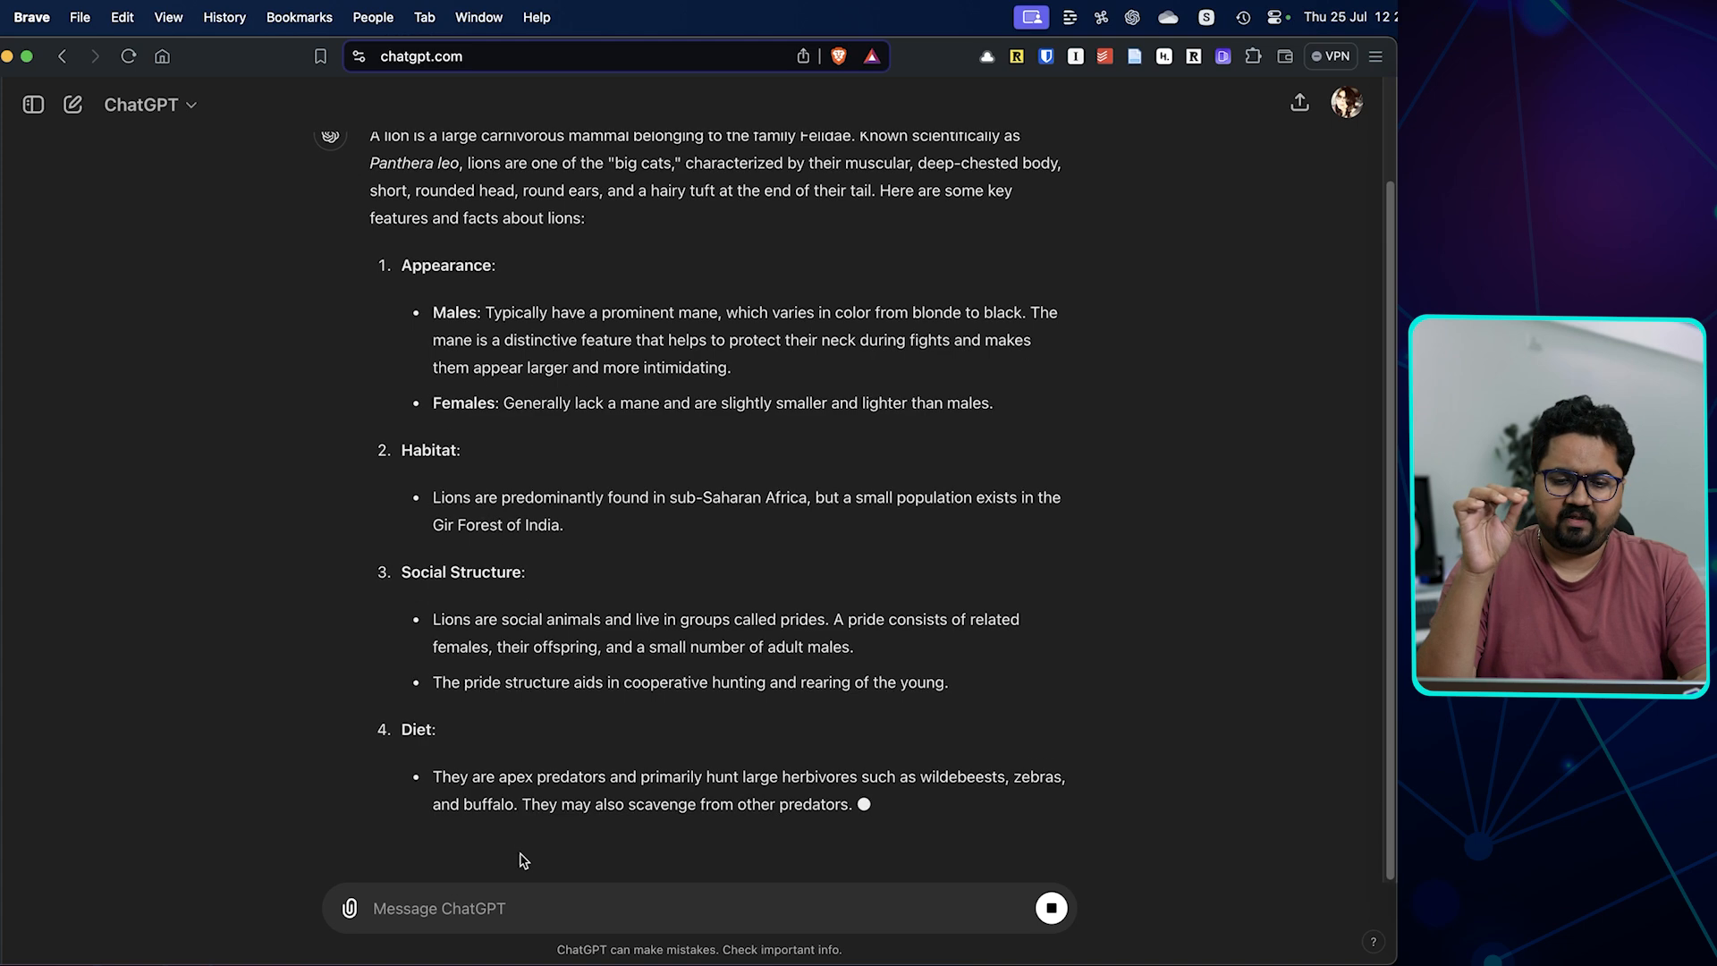
Read GPT-4o's full lion answer from appearance through conservation status and cultural significance
{"action": "scroll", "scroll_direction": "up", "scroll_amount": 3}
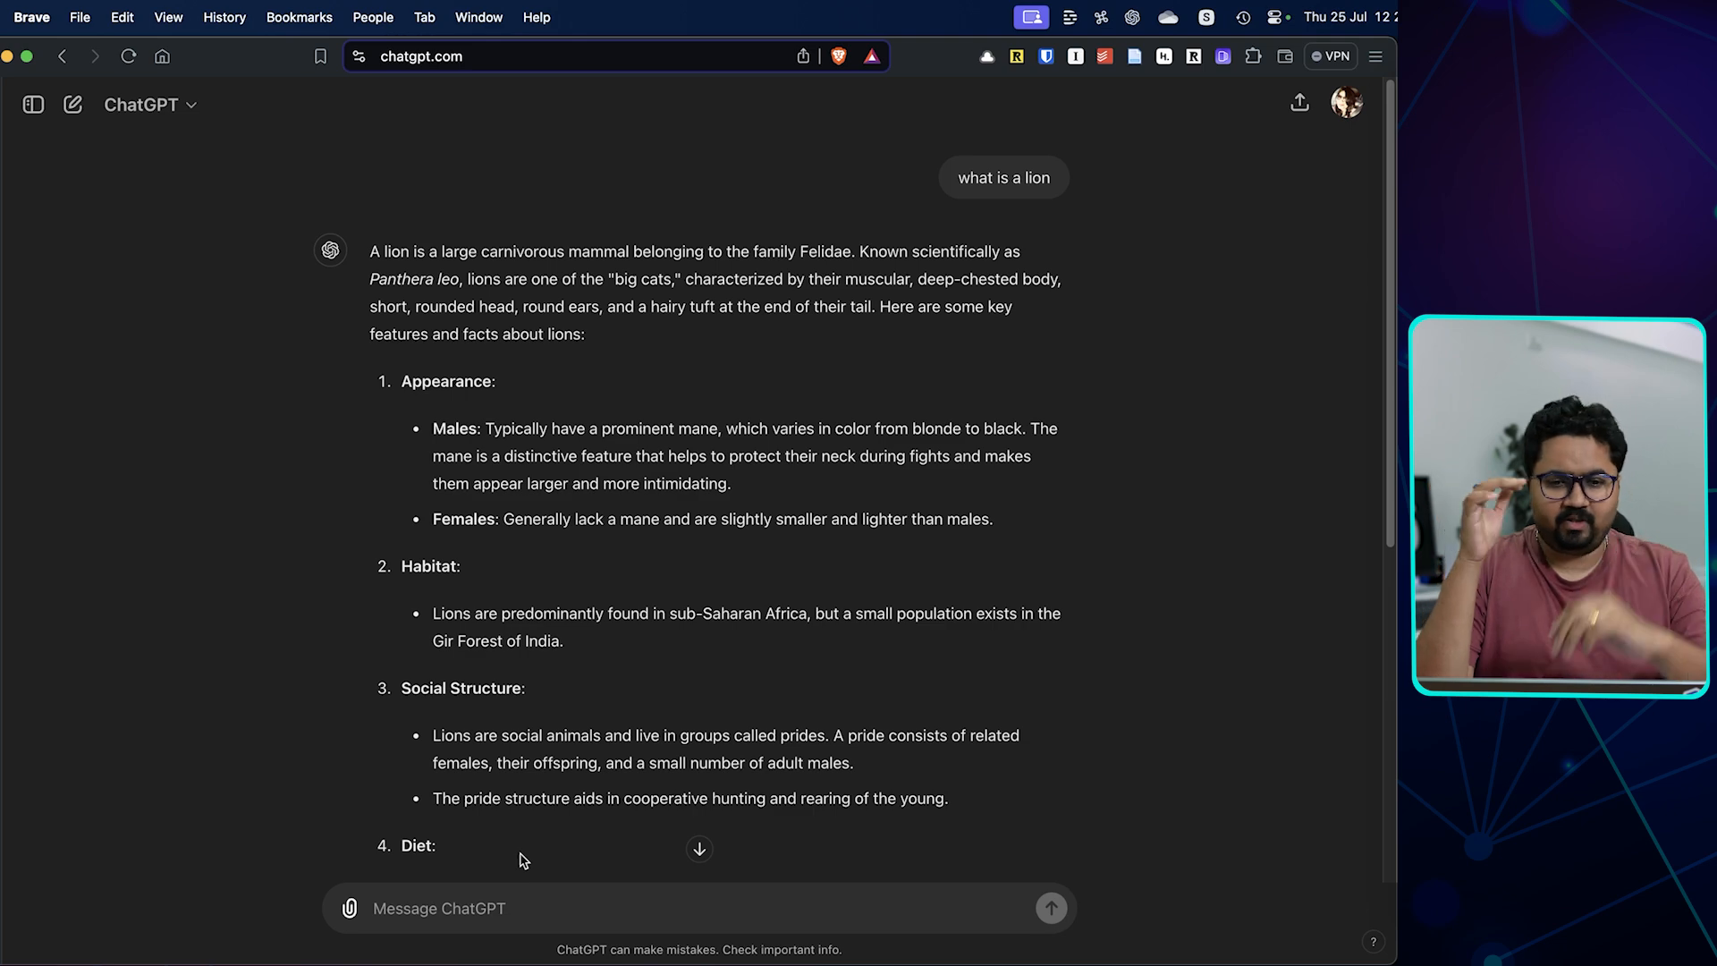
{"action": "scroll", "scroll_direction": "down", "scroll_amount": 3}
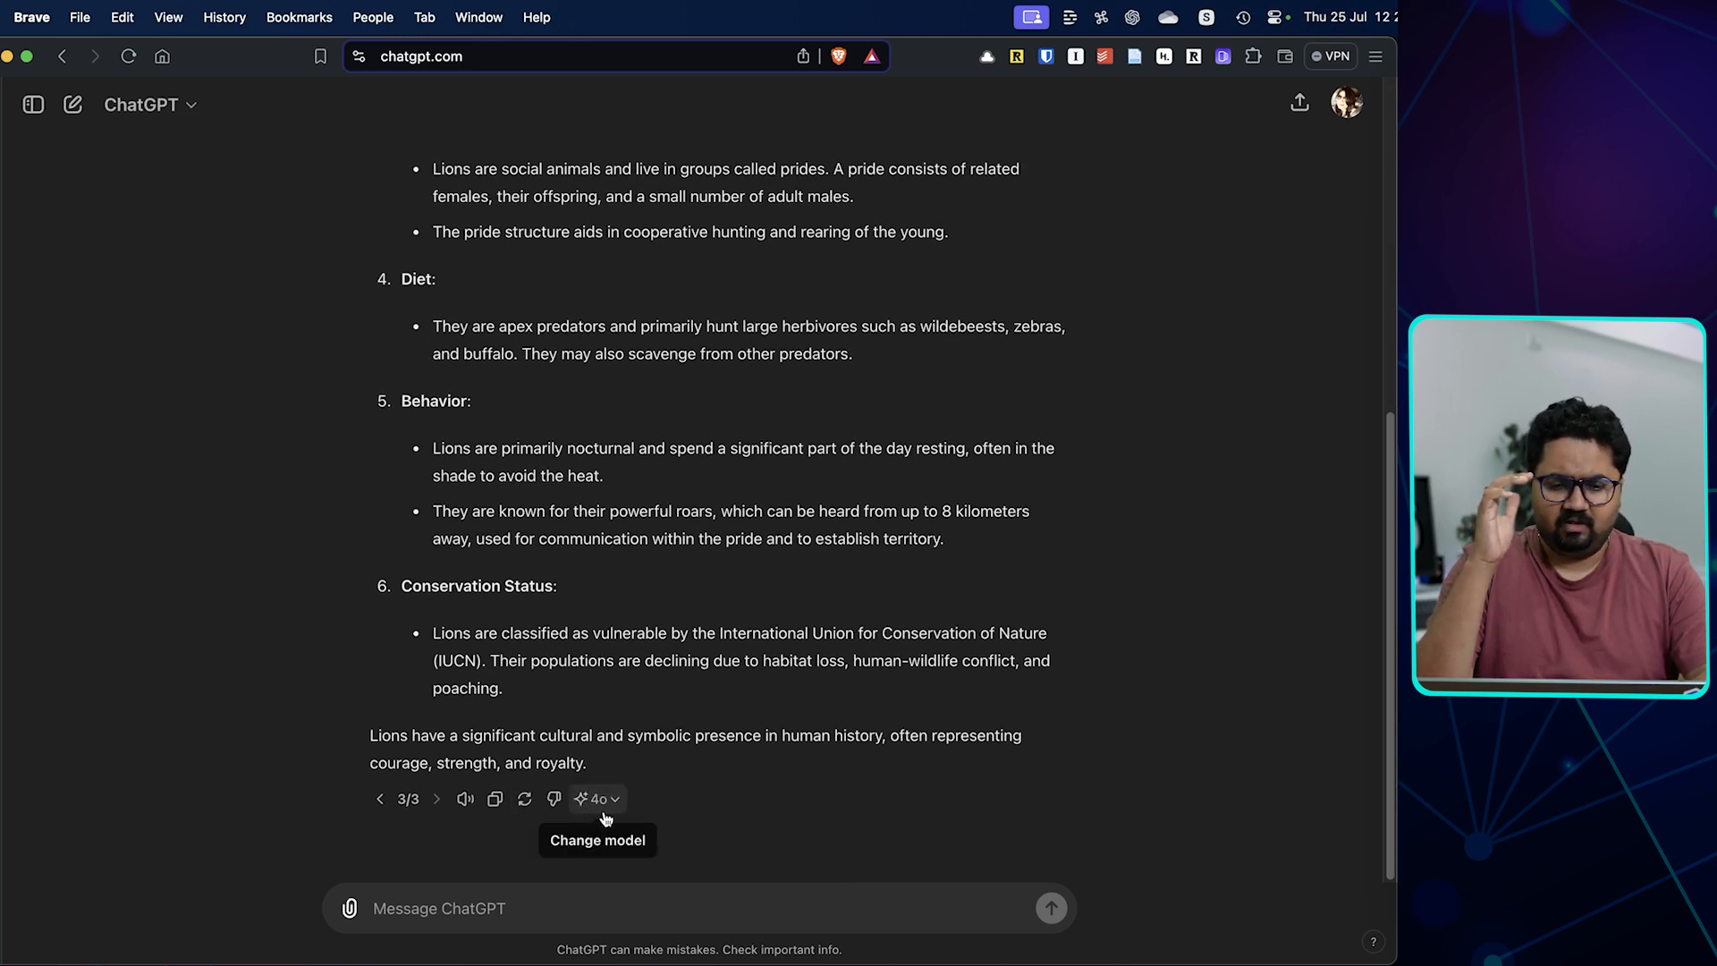
Regenerate the lion answer with GPT-4o mini, producing a shorter single-paragraph version 4 of 4
{"action": "left_click", "coordinate": [598, 798]}
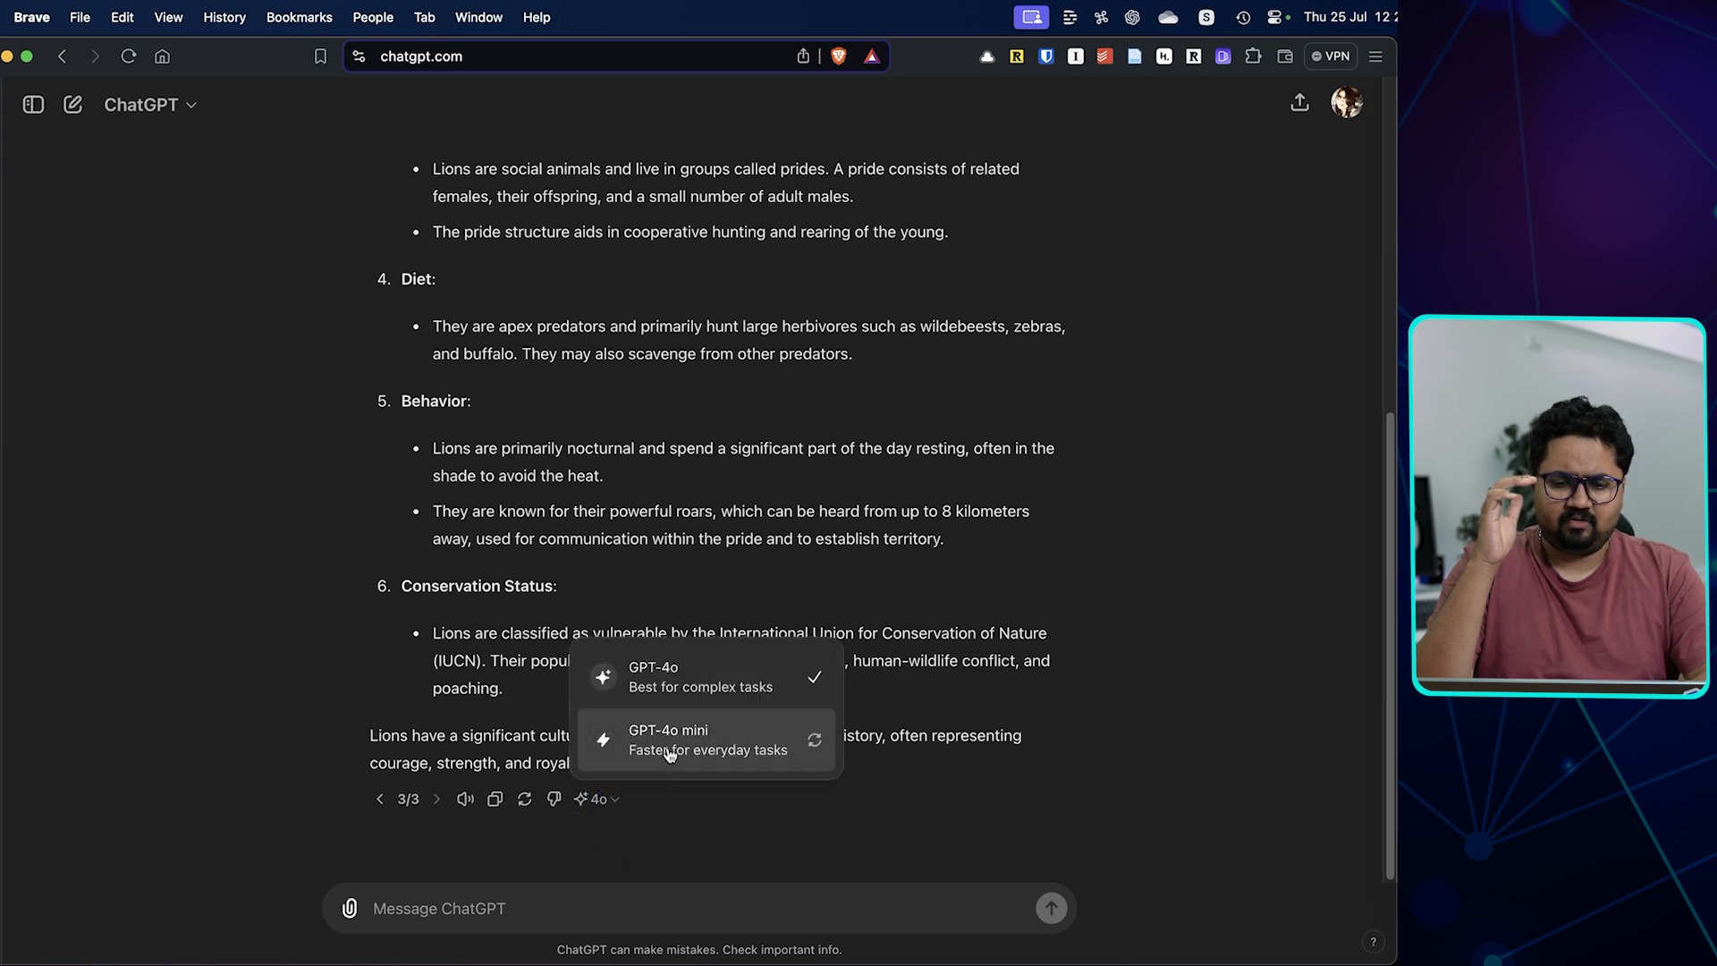
{"action": "left_click", "coordinate": [667, 739]}
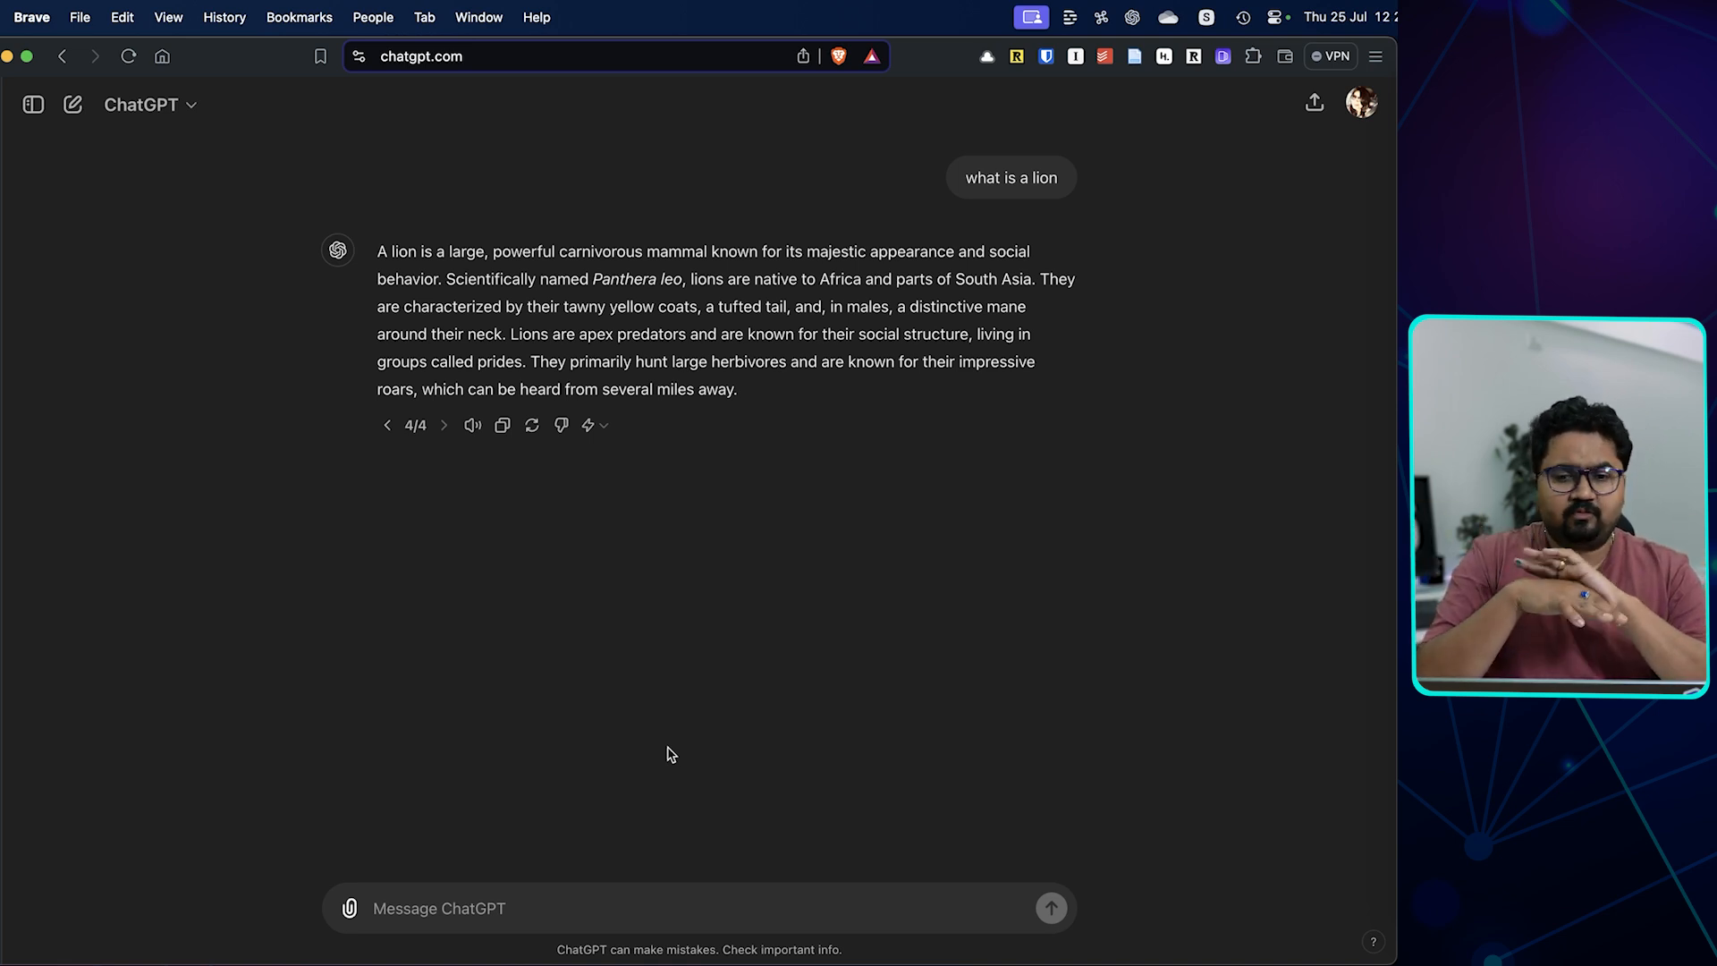
{"action": "mouse_move", "coordinate": [712, 456]}
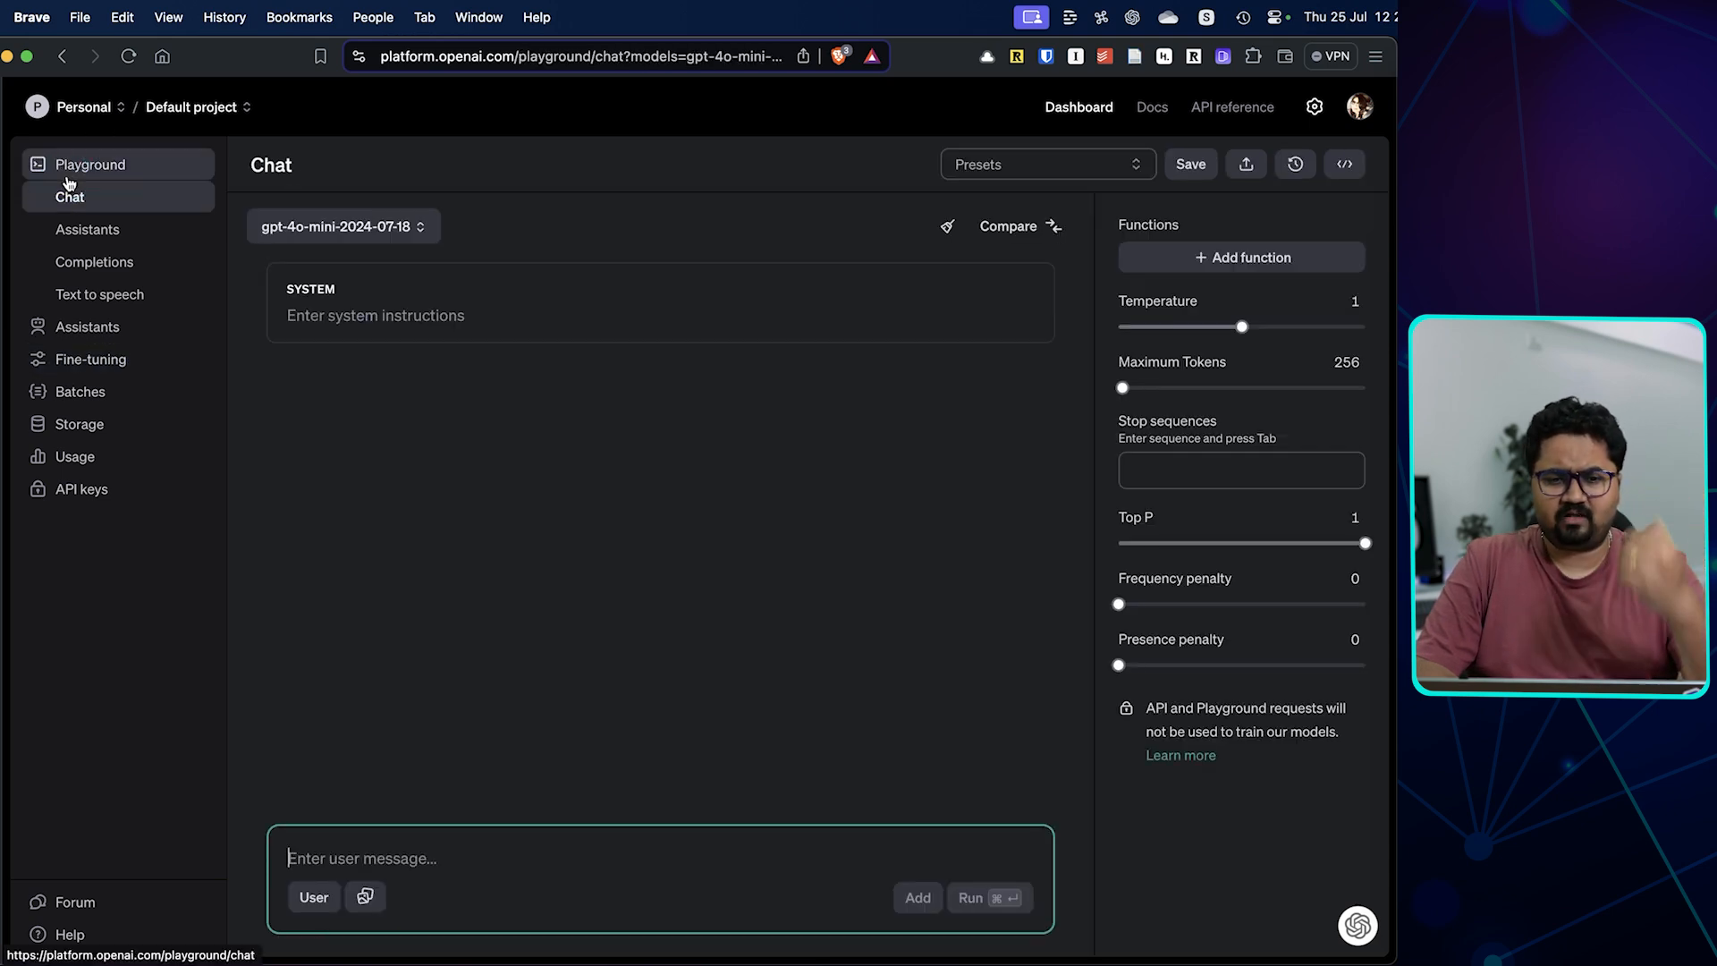
Switch the Playground chat model to gpt-4o-mini and go to the Fine-tuning page with no jobs yet
{"action": "left_click", "coordinate": [342, 226]}
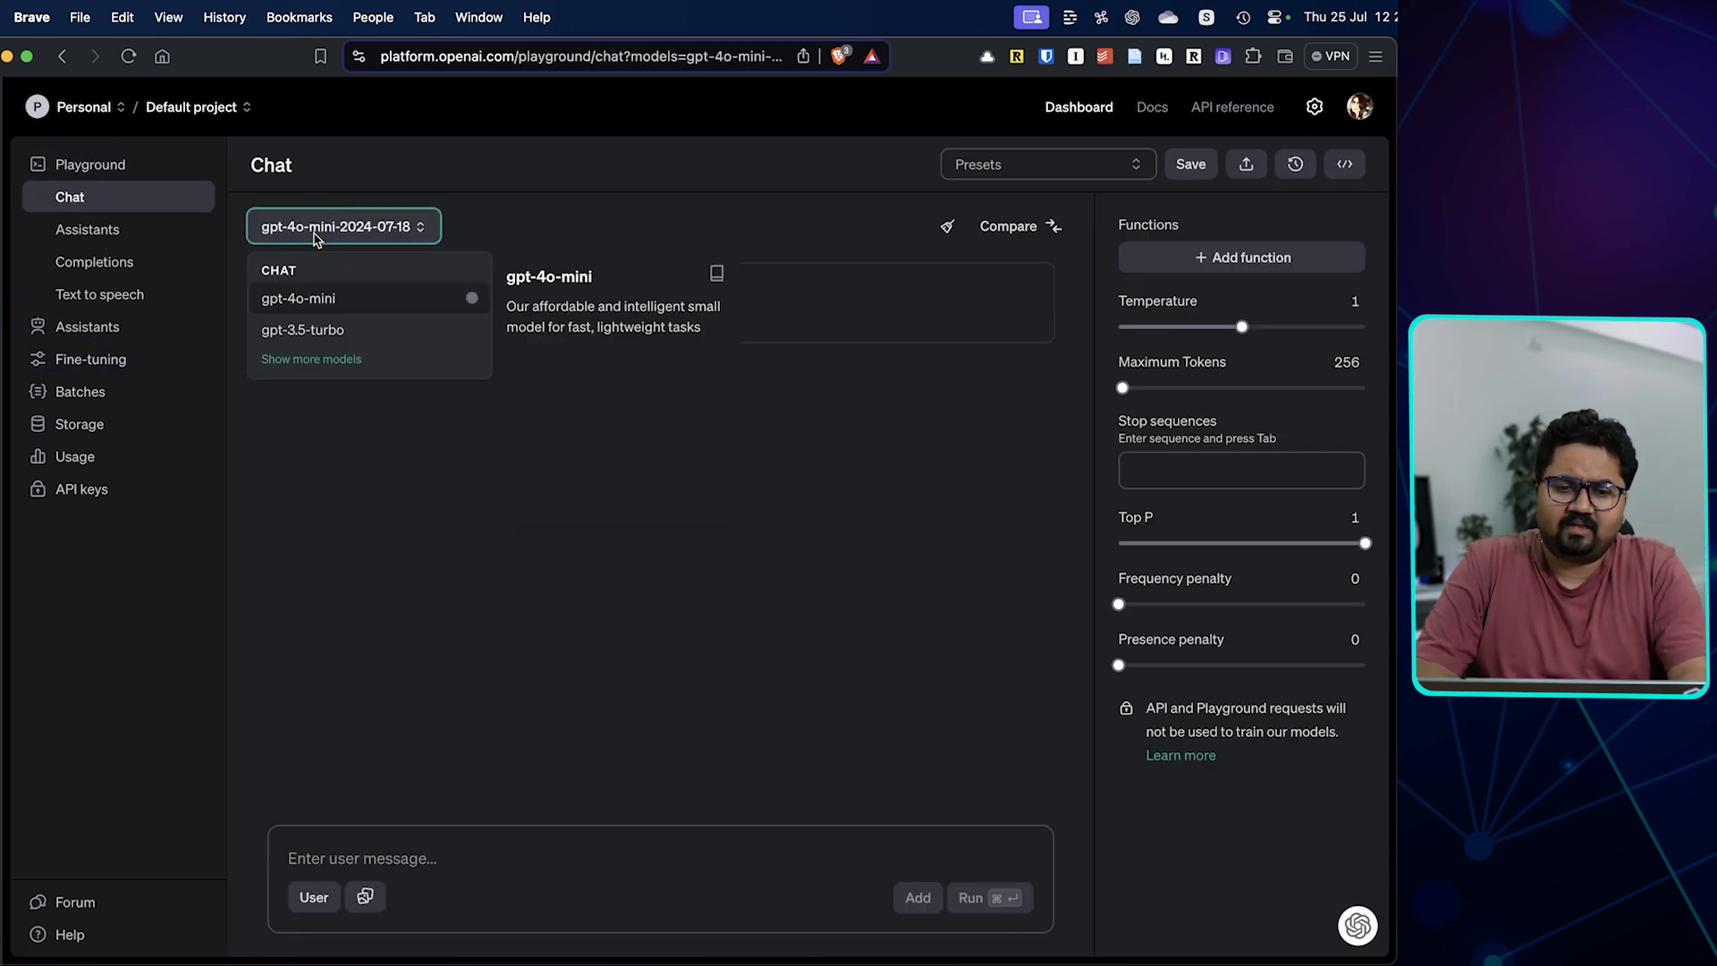
{"action": "left_click", "coordinate": [297, 298]}
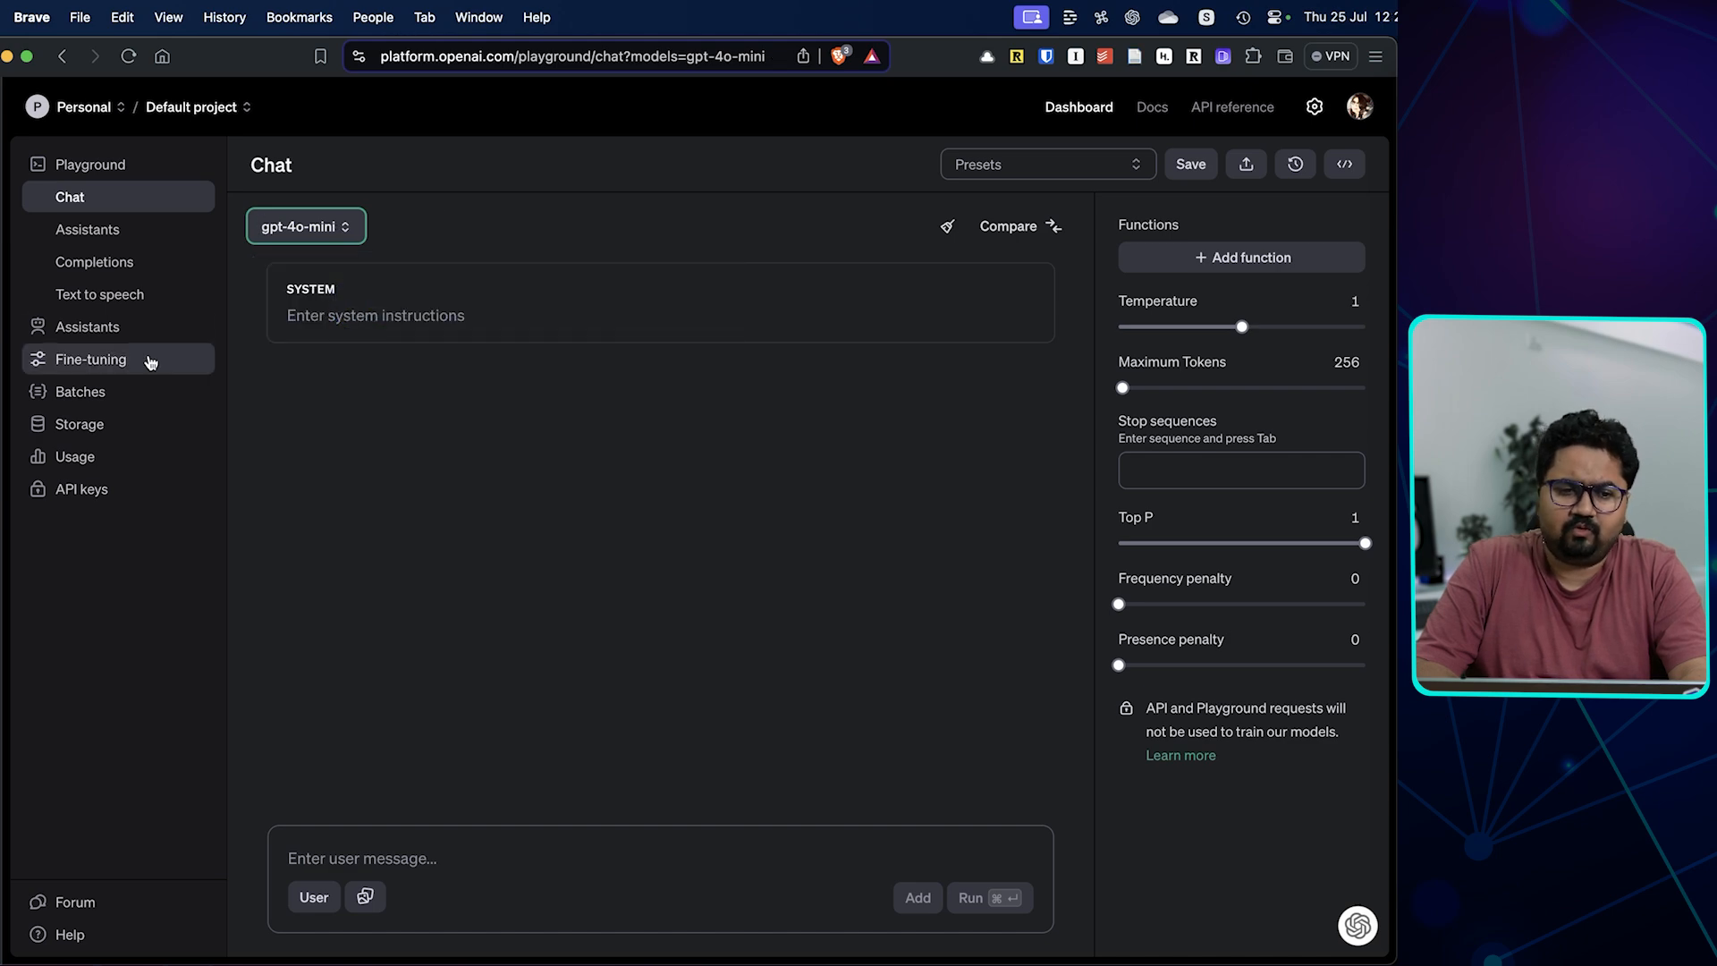
{"action": "left_click", "coordinate": [91, 360]}
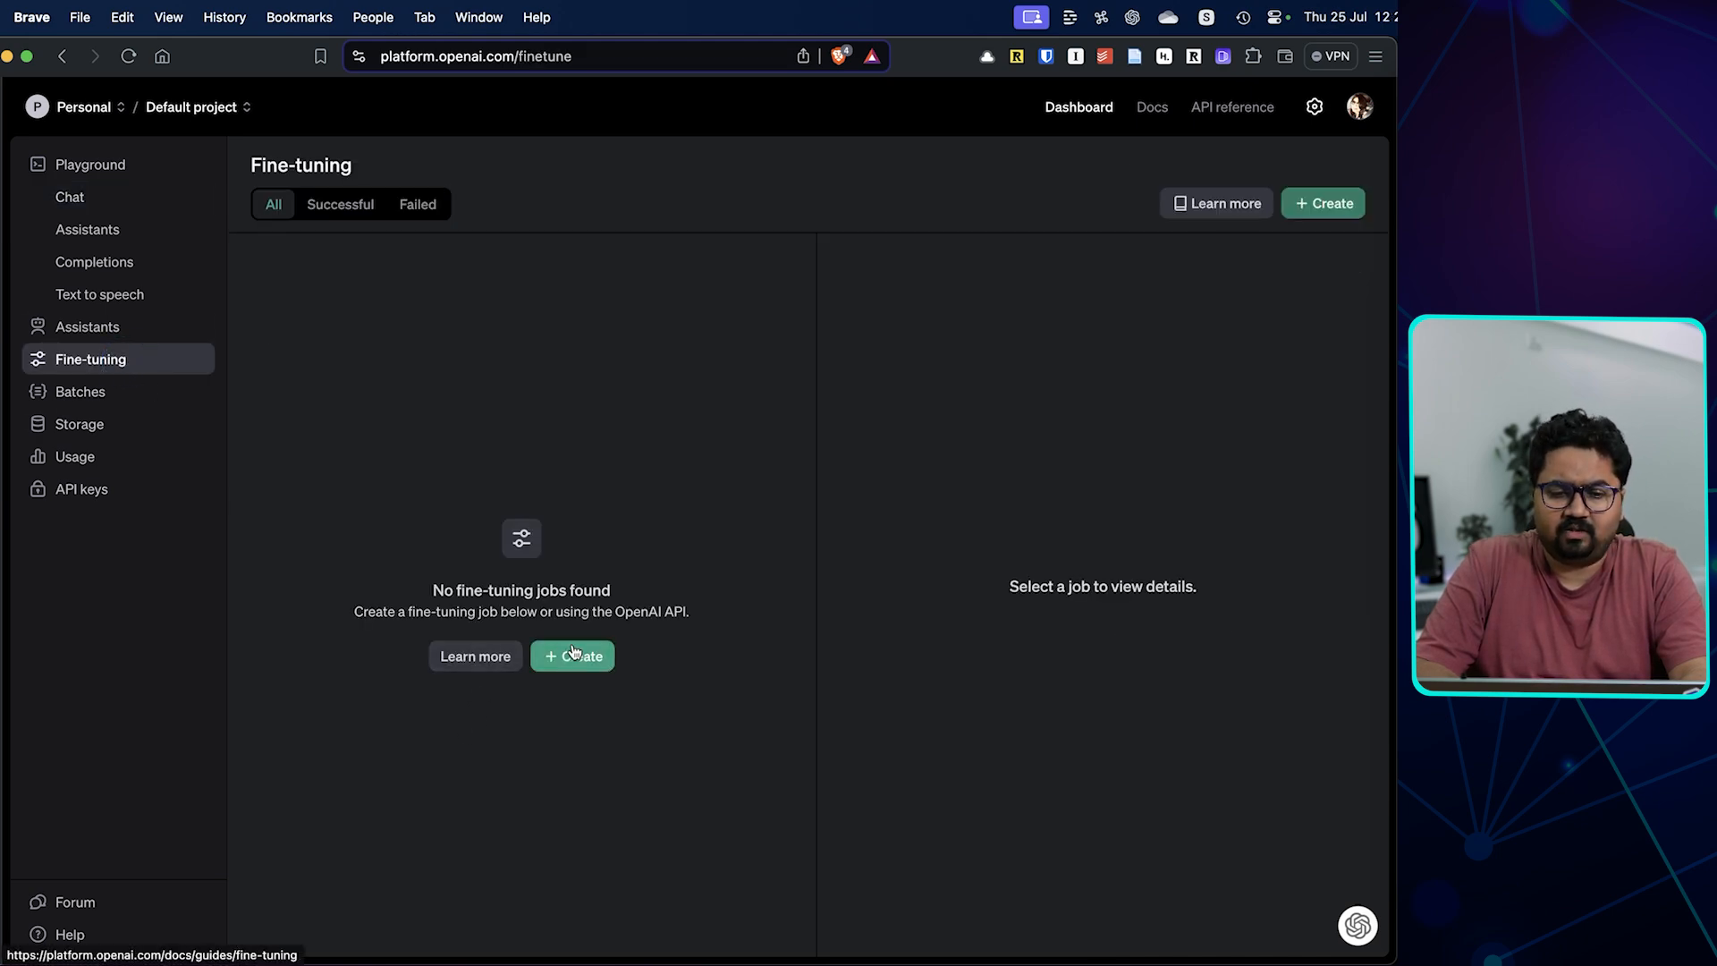
{"action": "left_click", "coordinate": [570, 655]}
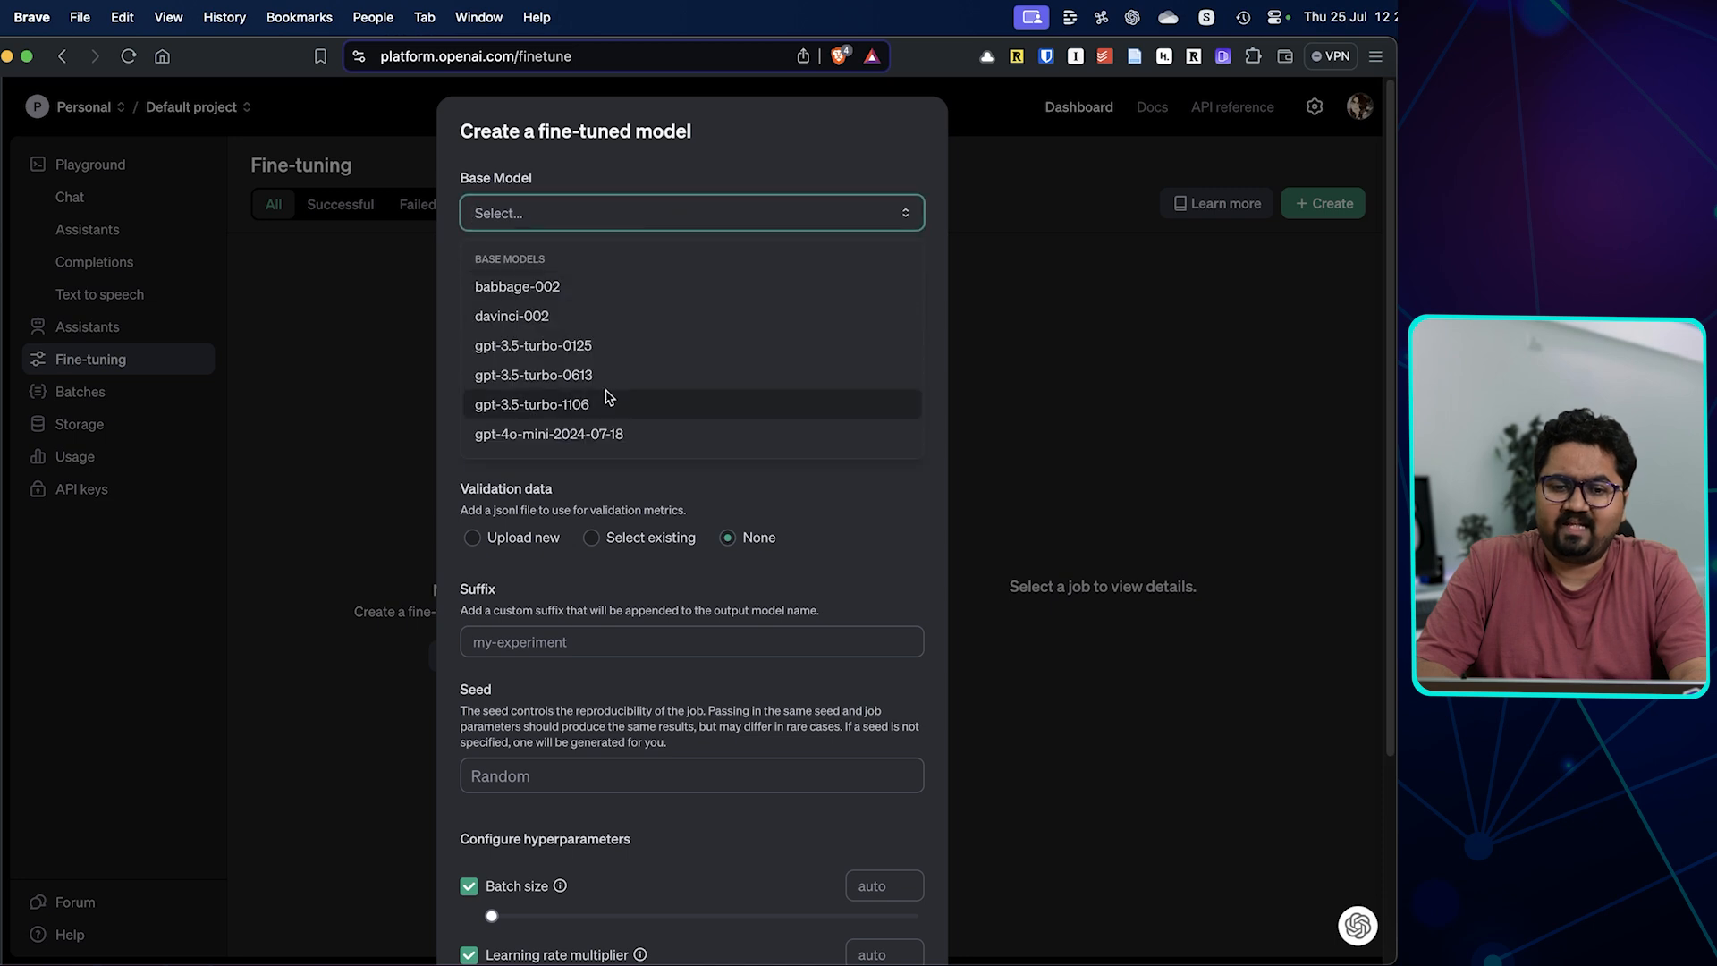
{"action": "left_click", "coordinate": [550, 433]}
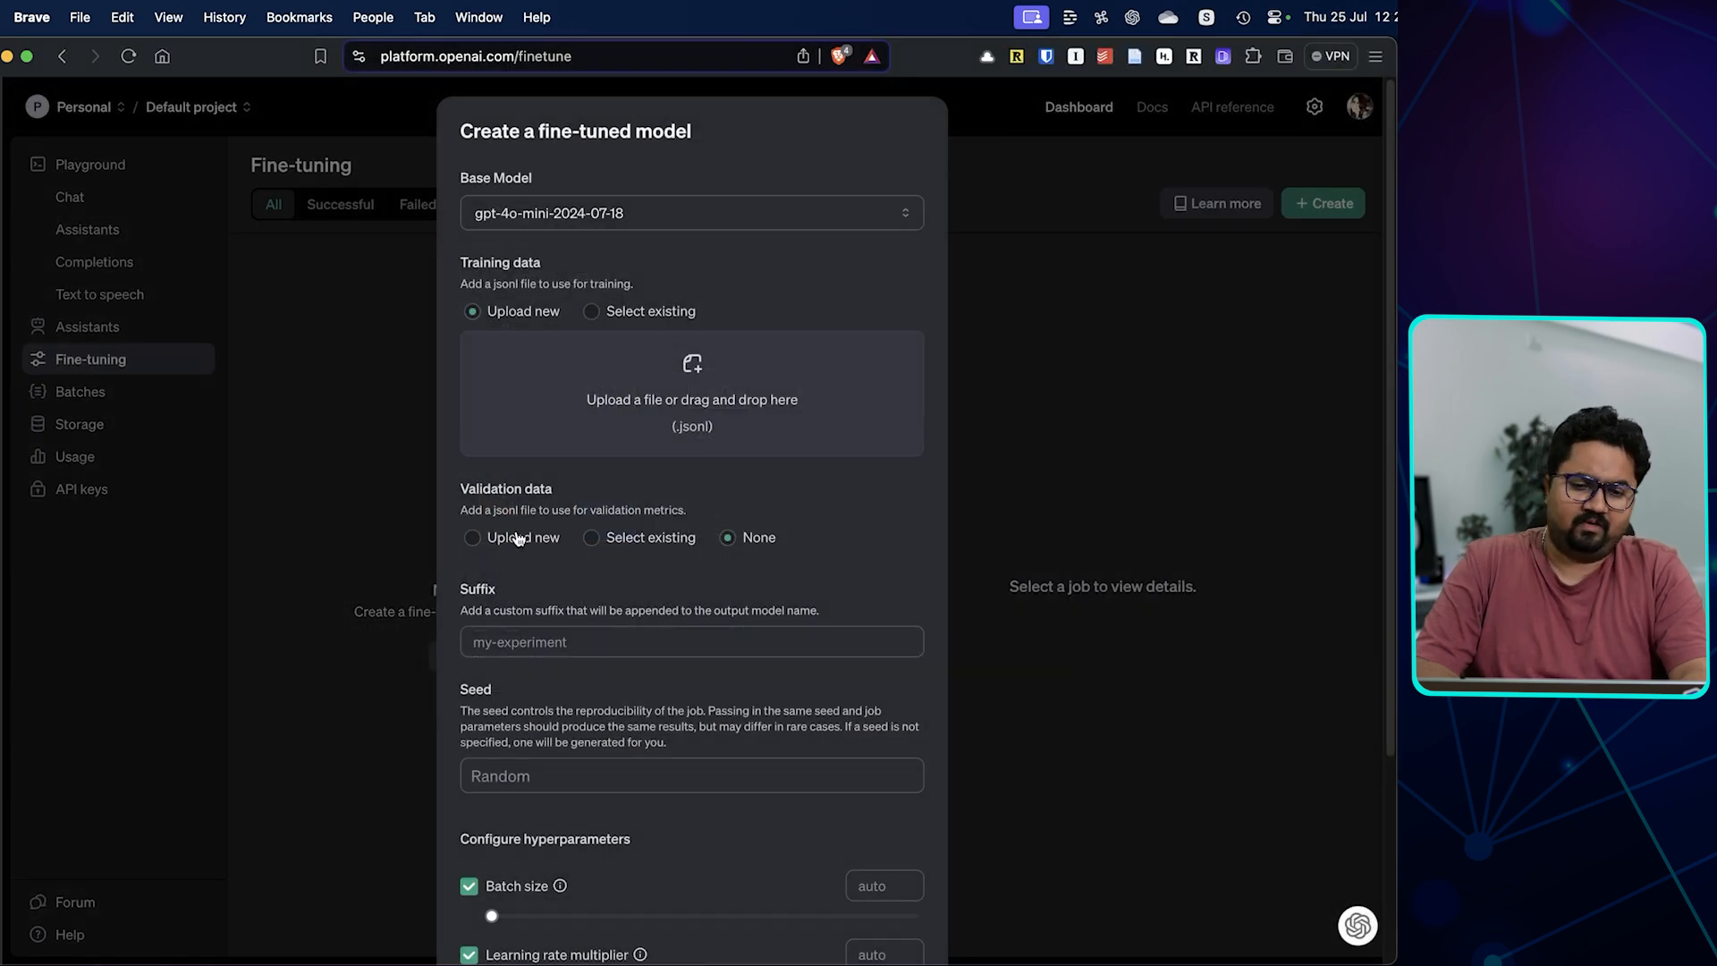
{"action": "left_click", "coordinate": [471, 539]}
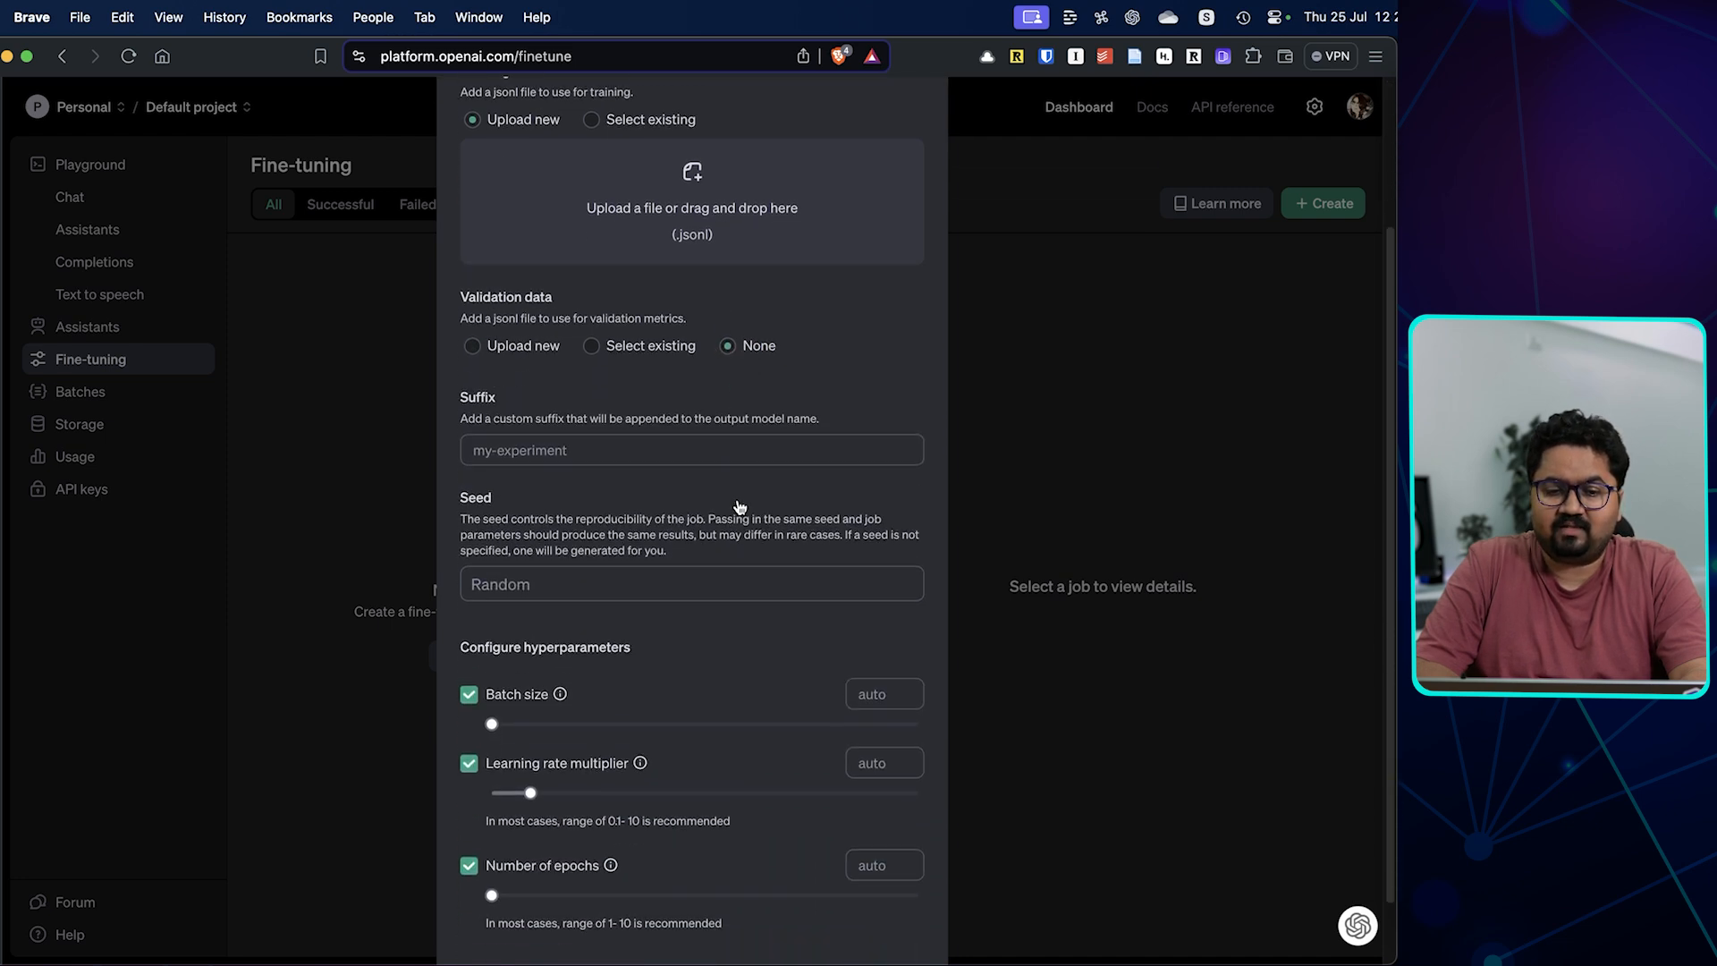
{"action": "scroll", "scroll_direction": "down", "scroll_amount": 3}
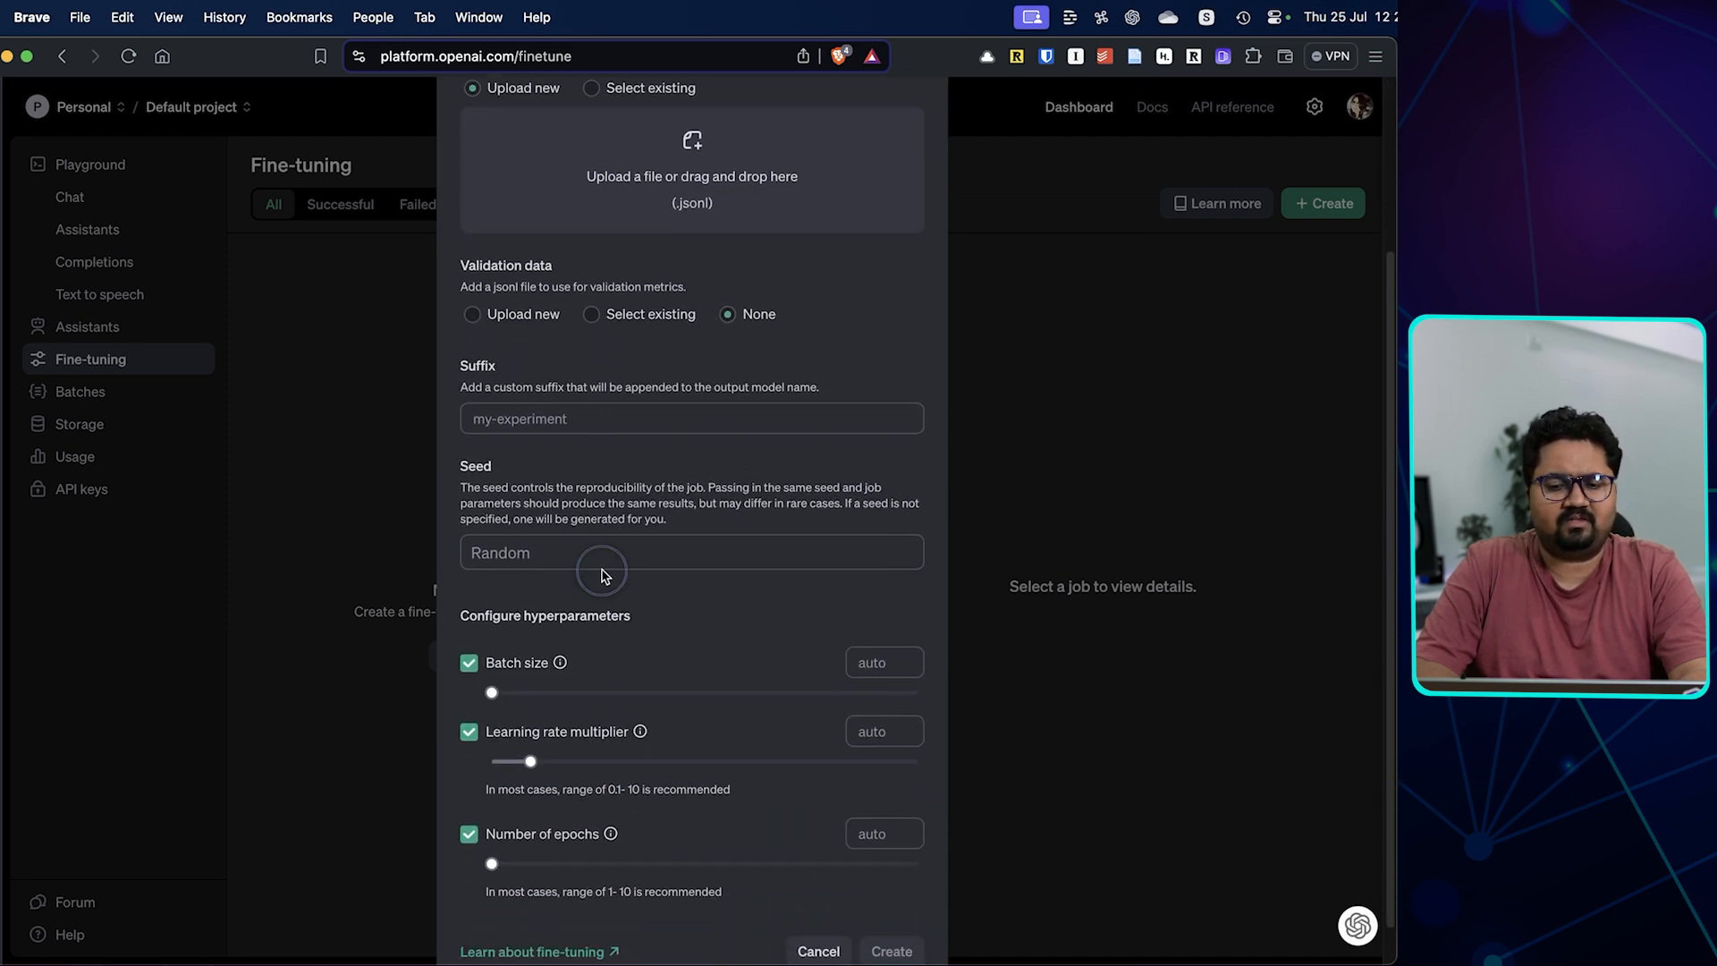
{"action": "scroll", "scroll_direction": "down", "scroll_amount": 3}
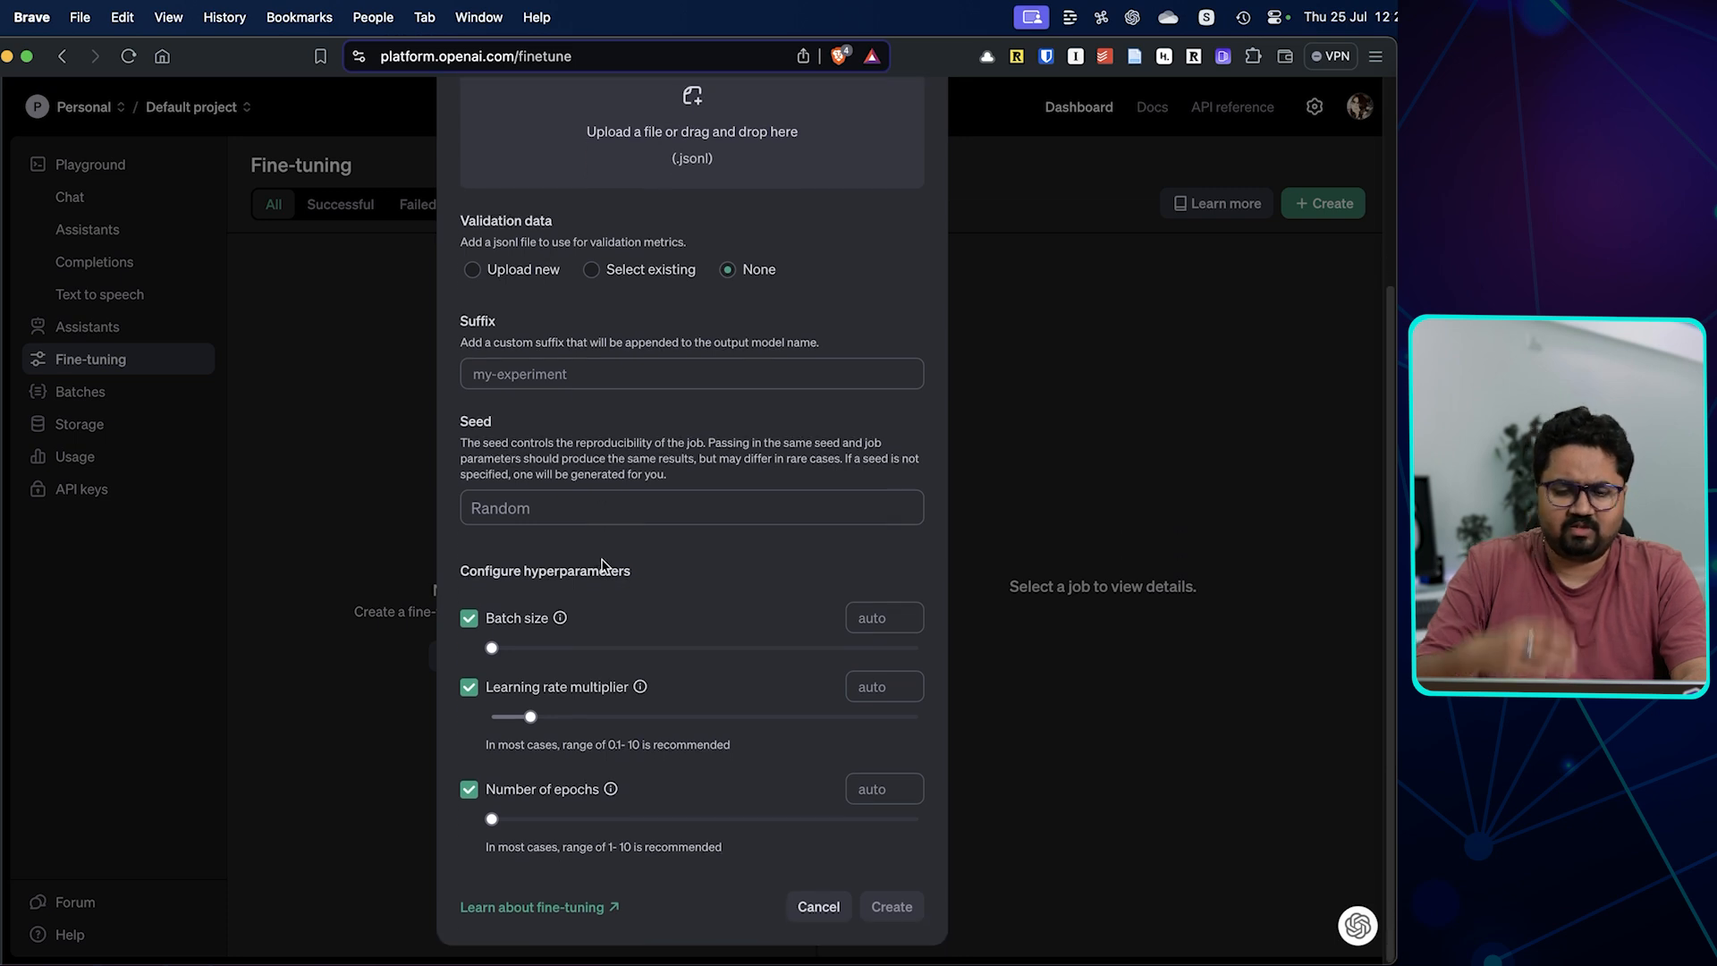
{"action": "mouse_move", "coordinate": [710, 404]}
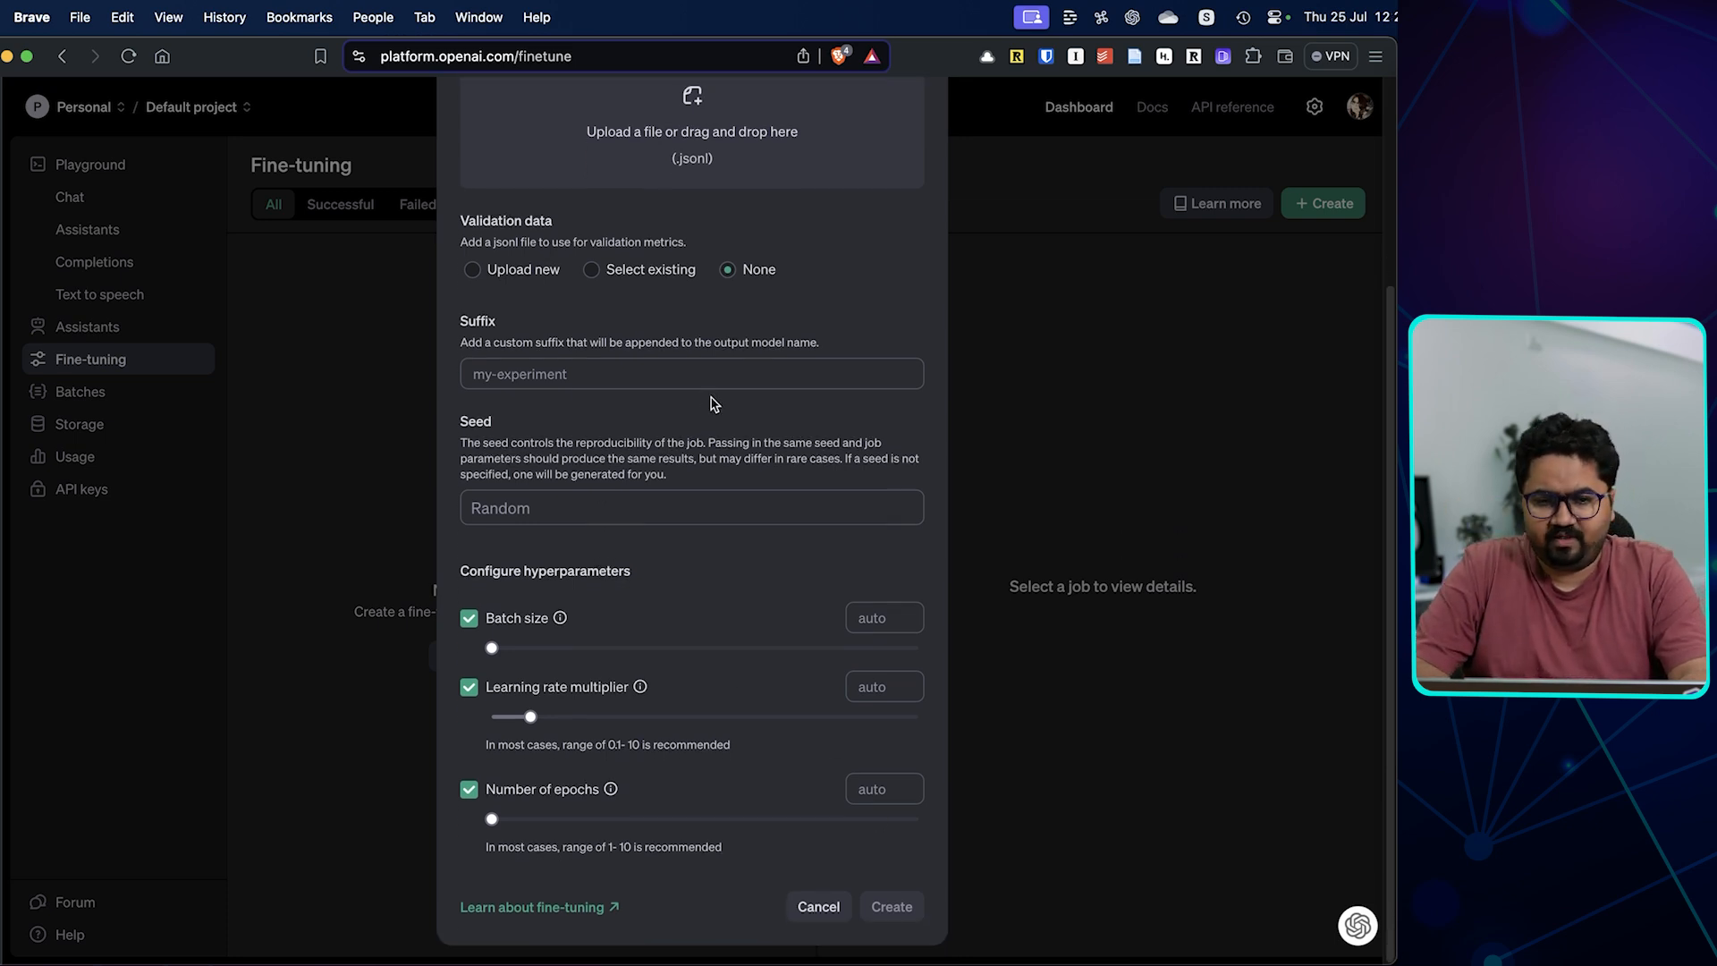
{"action": "left_click", "coordinate": [818, 907]}
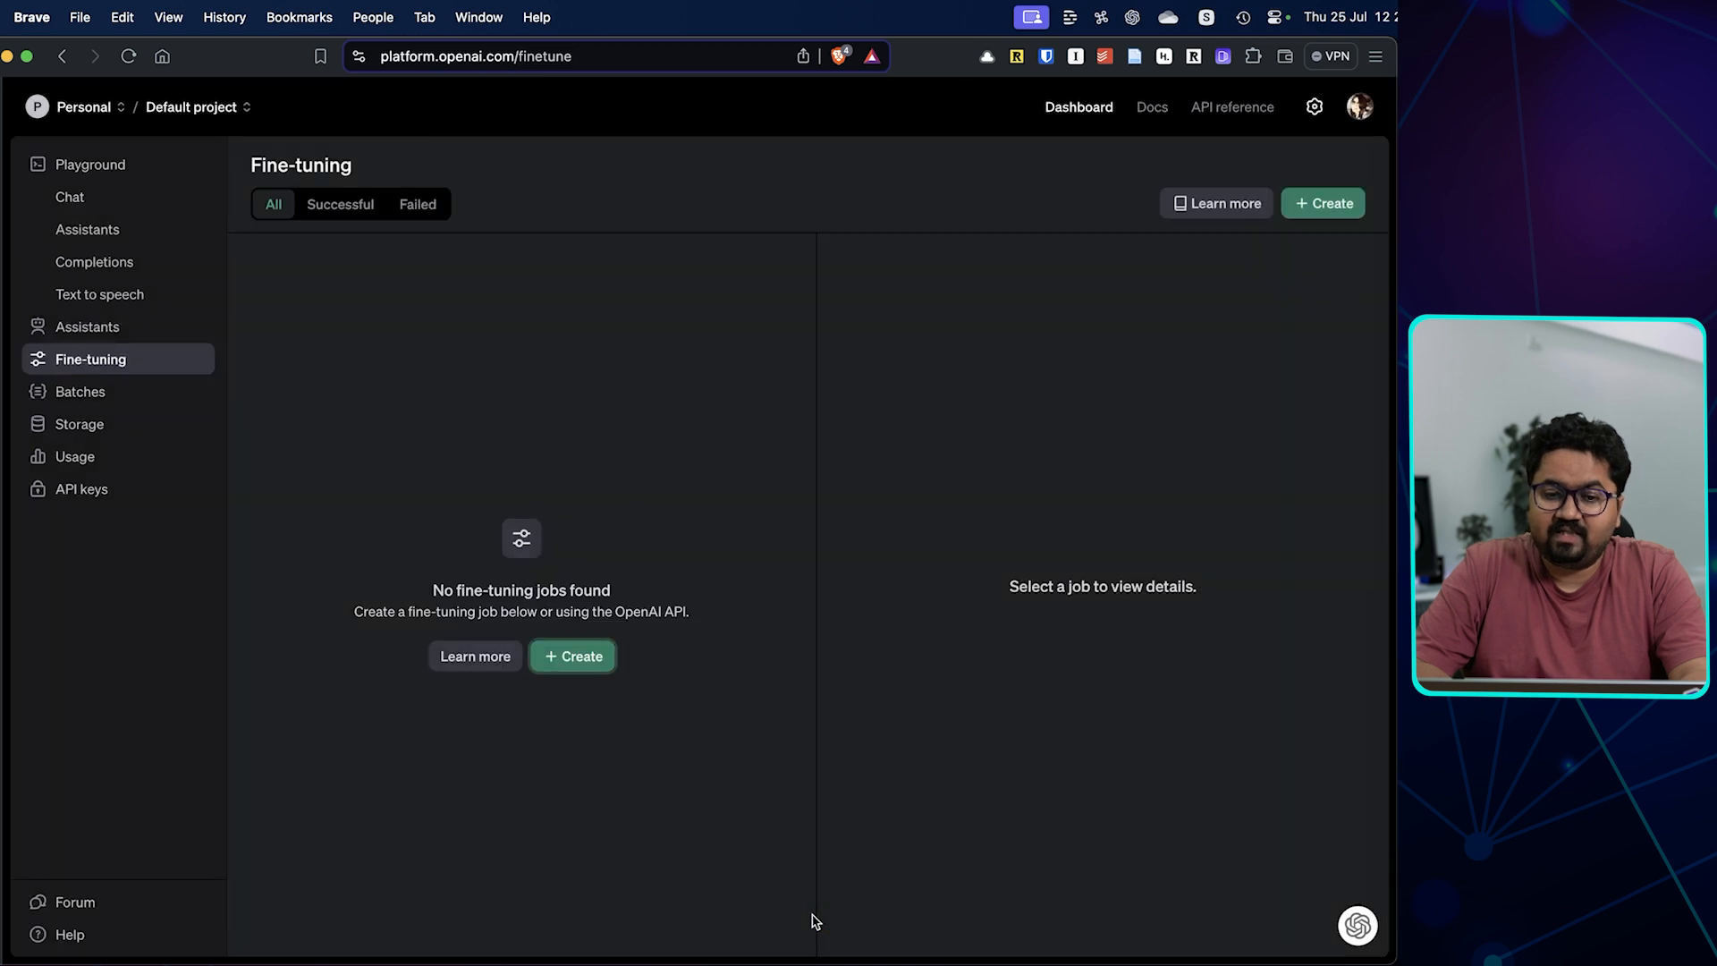
{"action": "mouse_move", "coordinate": [697, 655]}
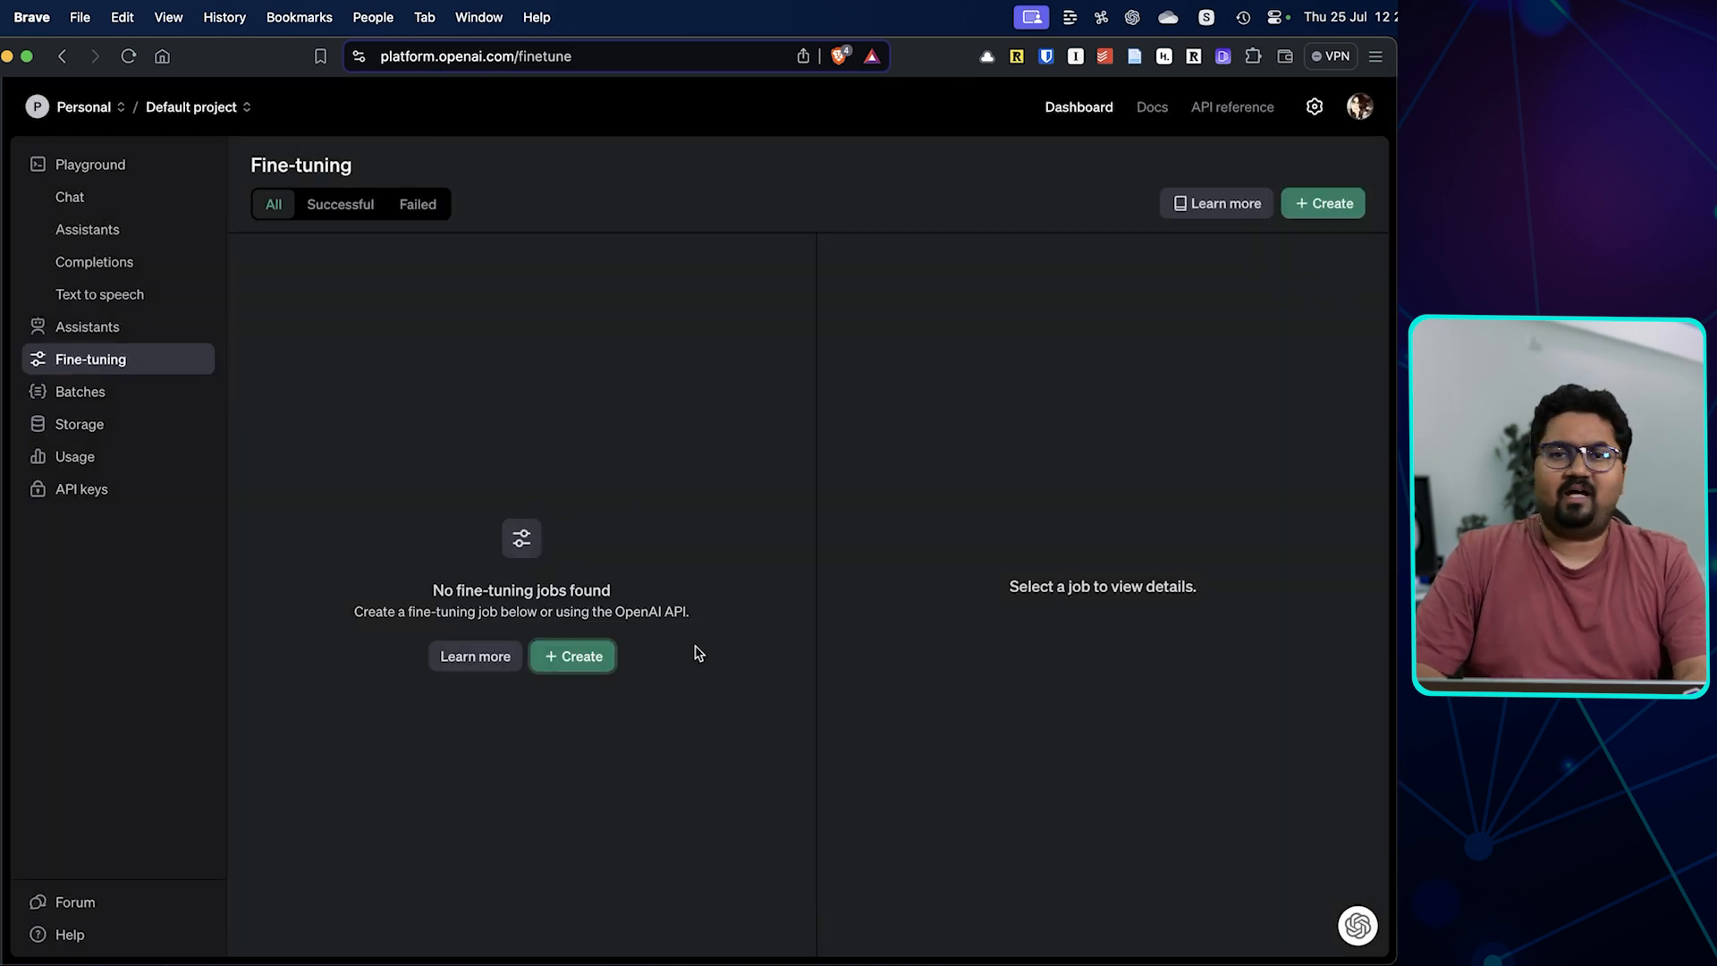